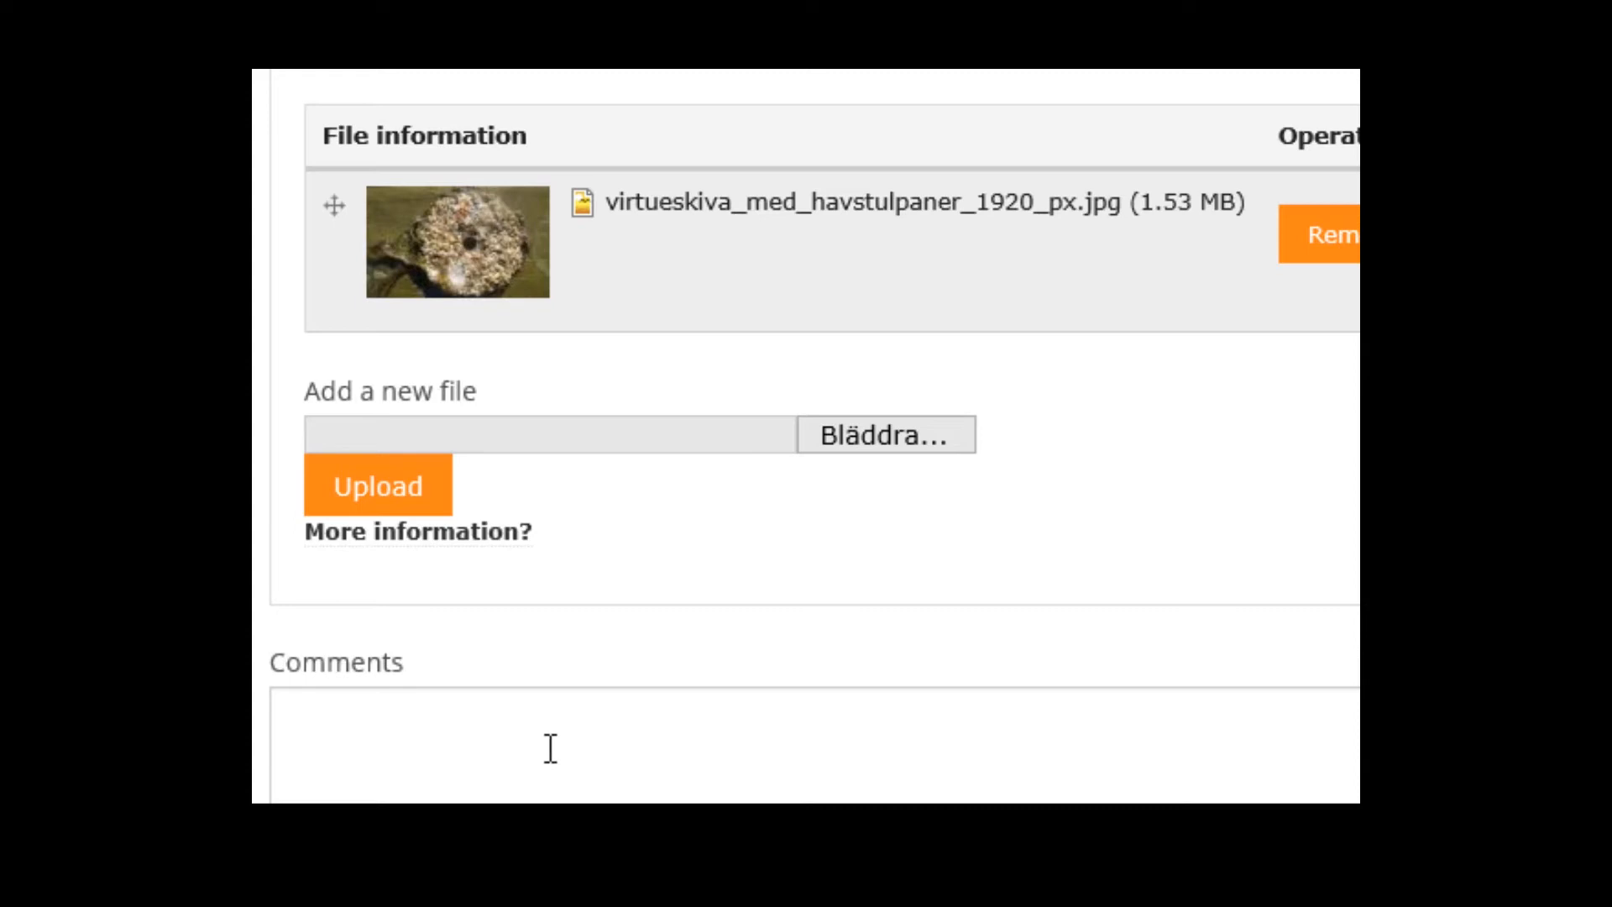
Step: Save the Barnacles (Balanidae) observation entry
{"action": "scroll", "scroll_direction": "up", "scroll_amount": 3}
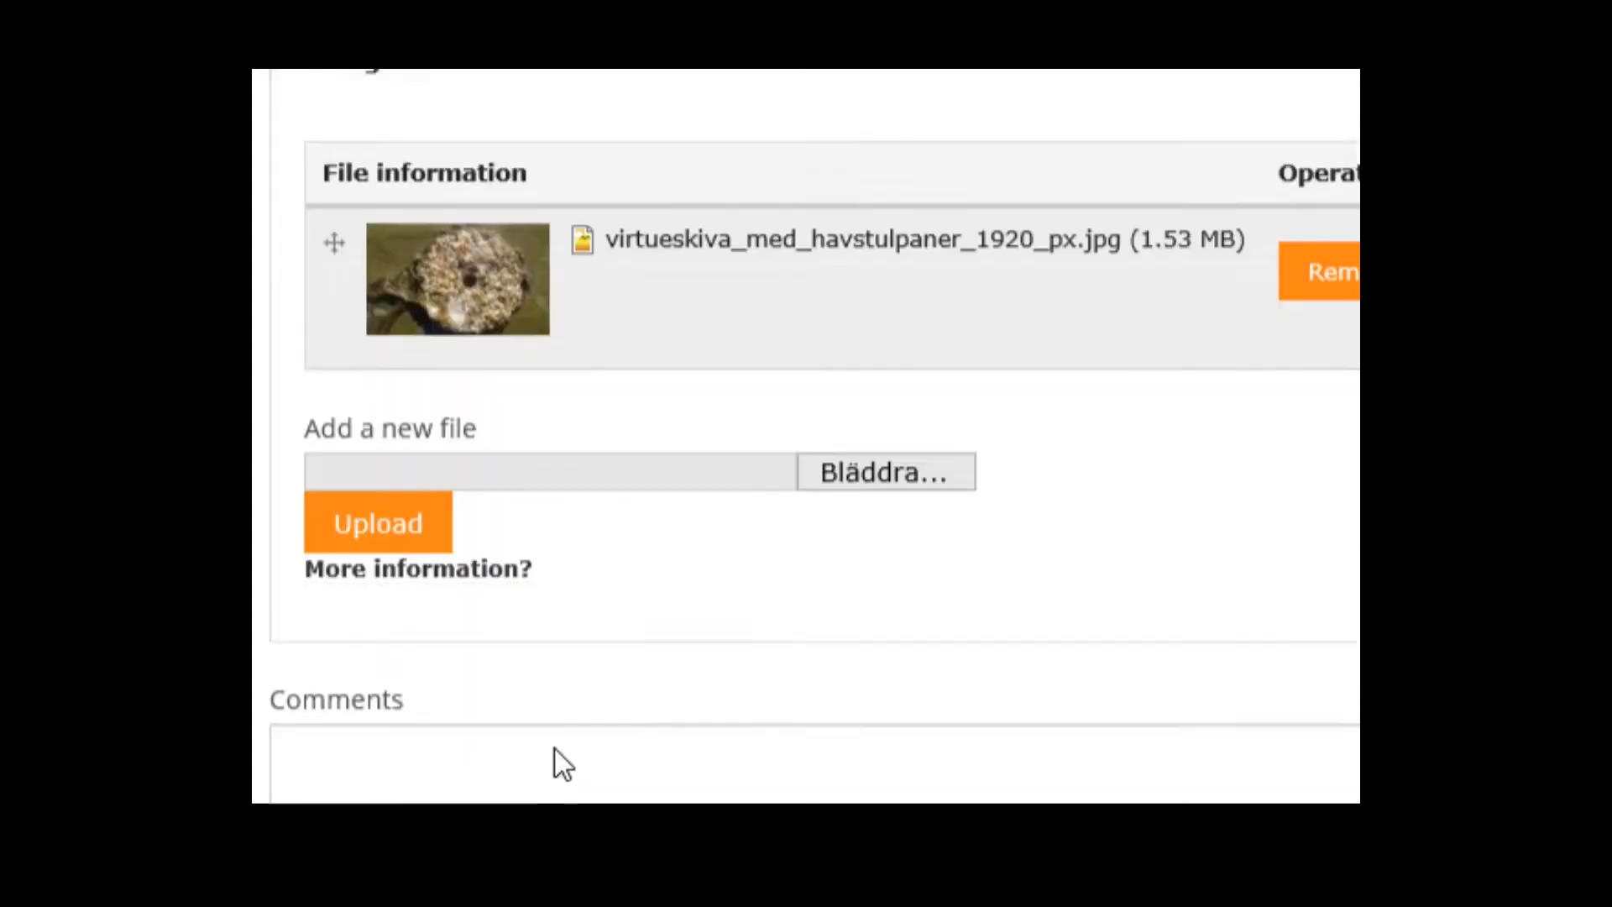
{"action": "scroll", "scroll_direction": "down", "scroll_amount": 3}
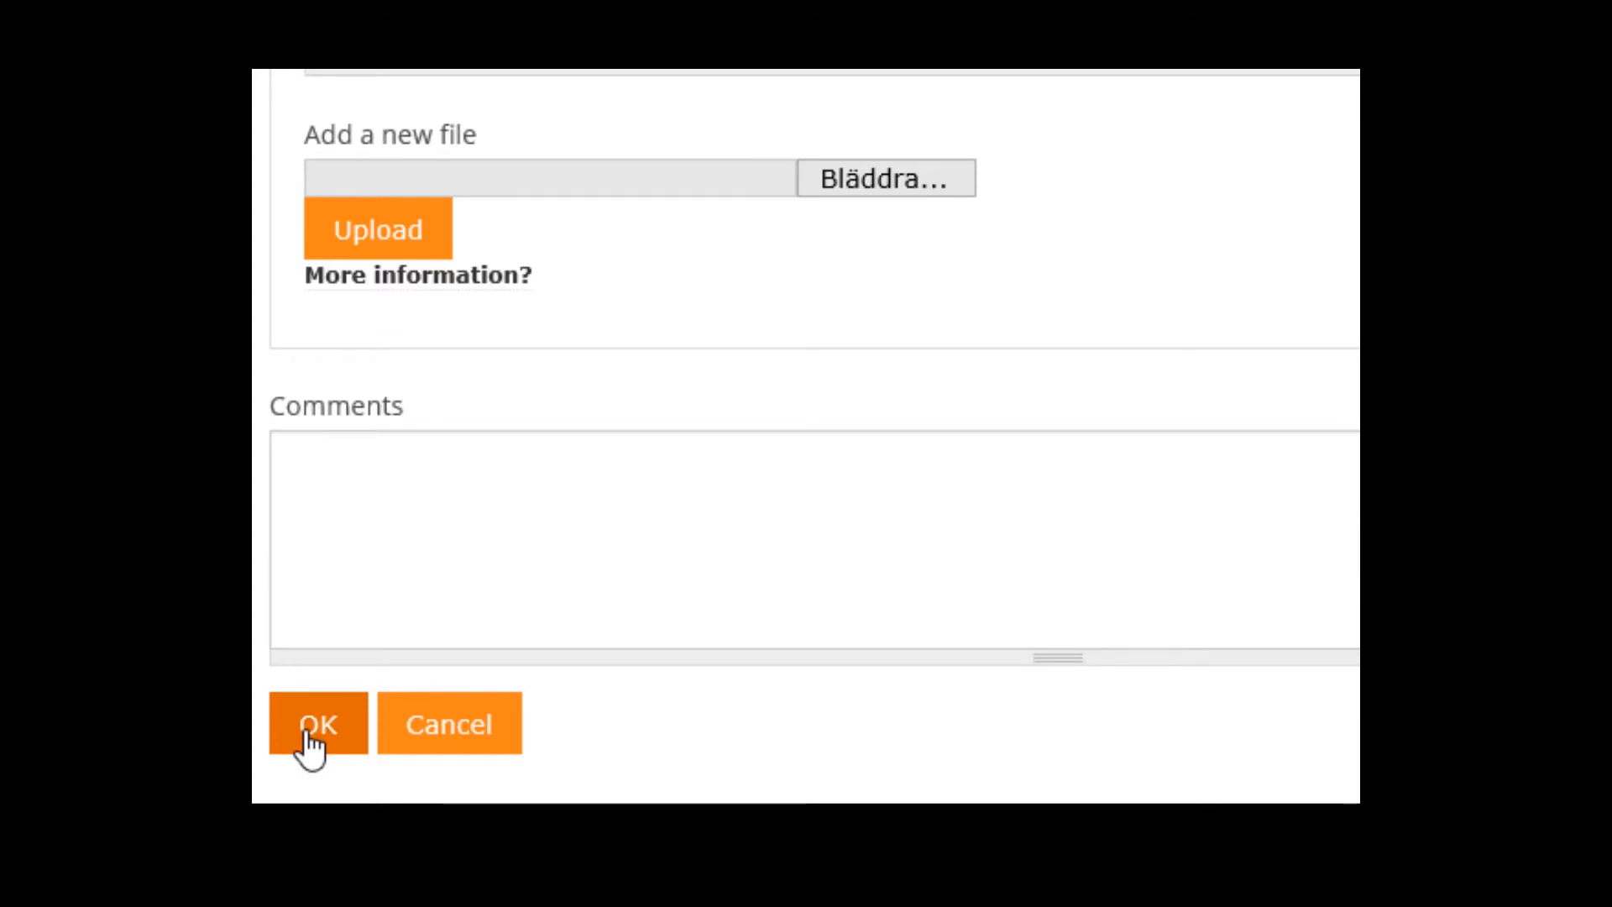
{"action": "left_click", "coordinate": [317, 723]}
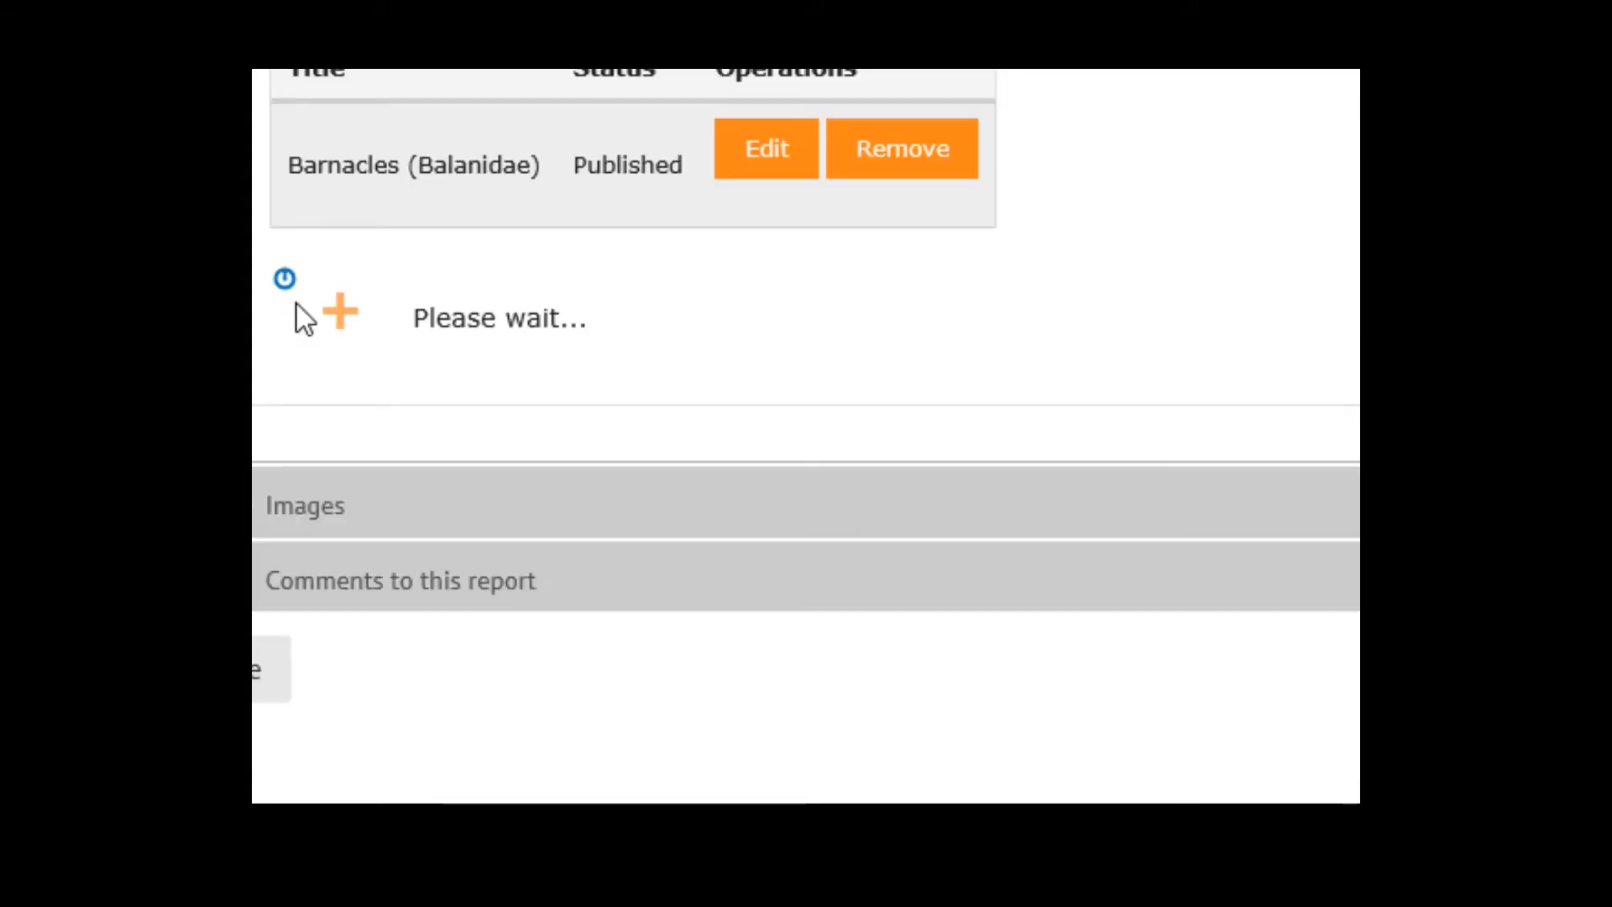
Step: Add a new single-species observation and start entering 'Blue mussel' as species
{"action": "left_click", "coordinate": [339, 313]}
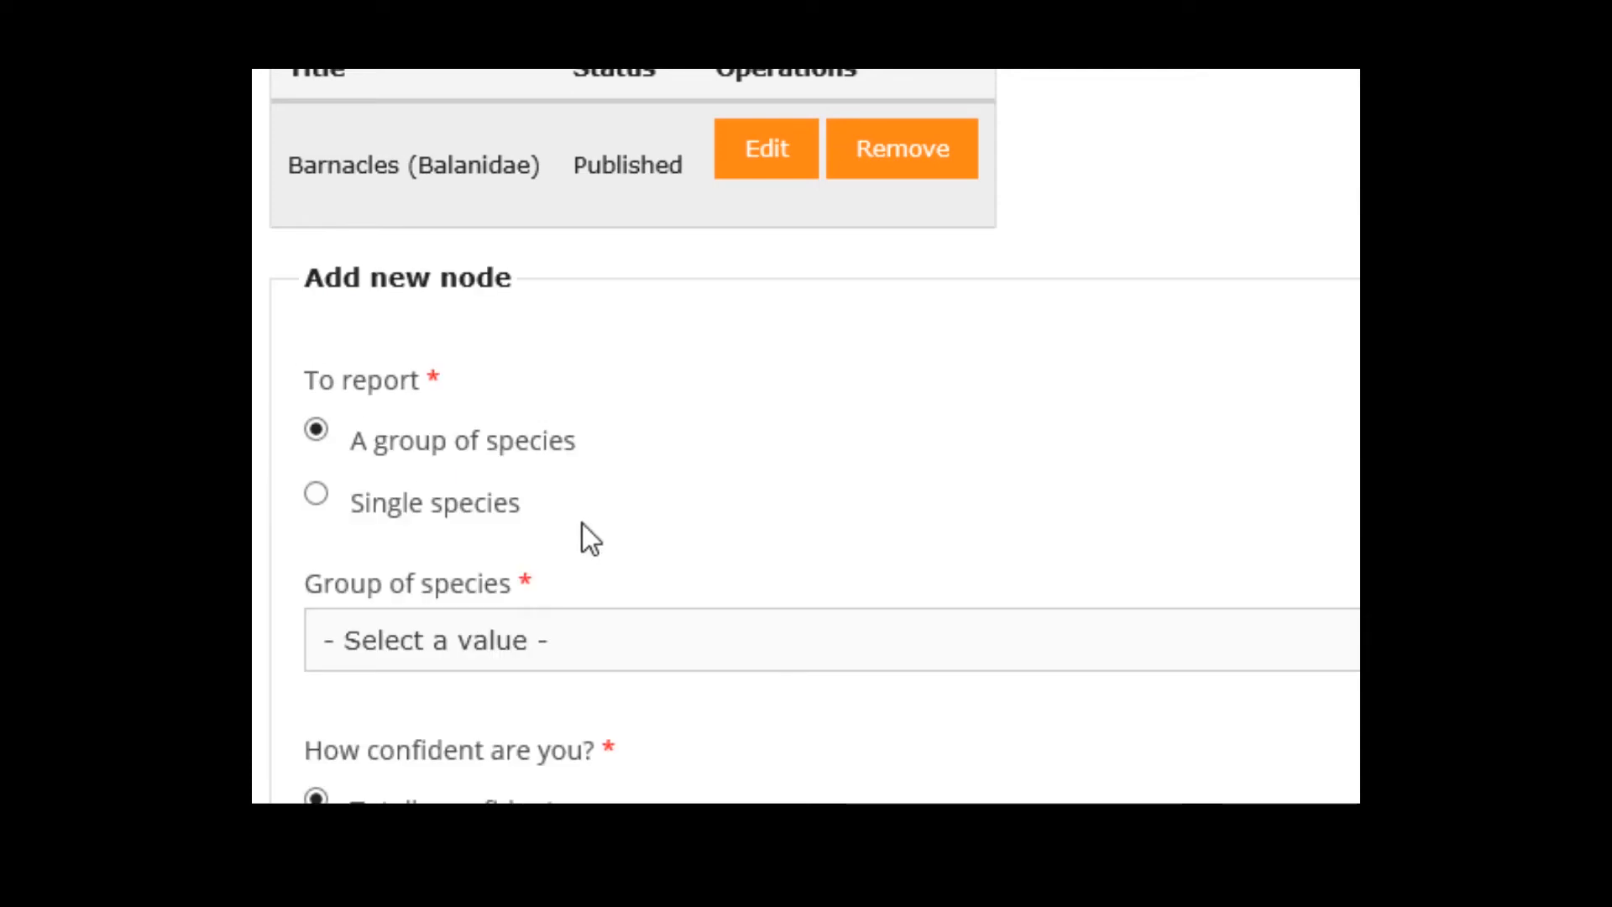
{"action": "mouse_move", "coordinate": [401, 514]}
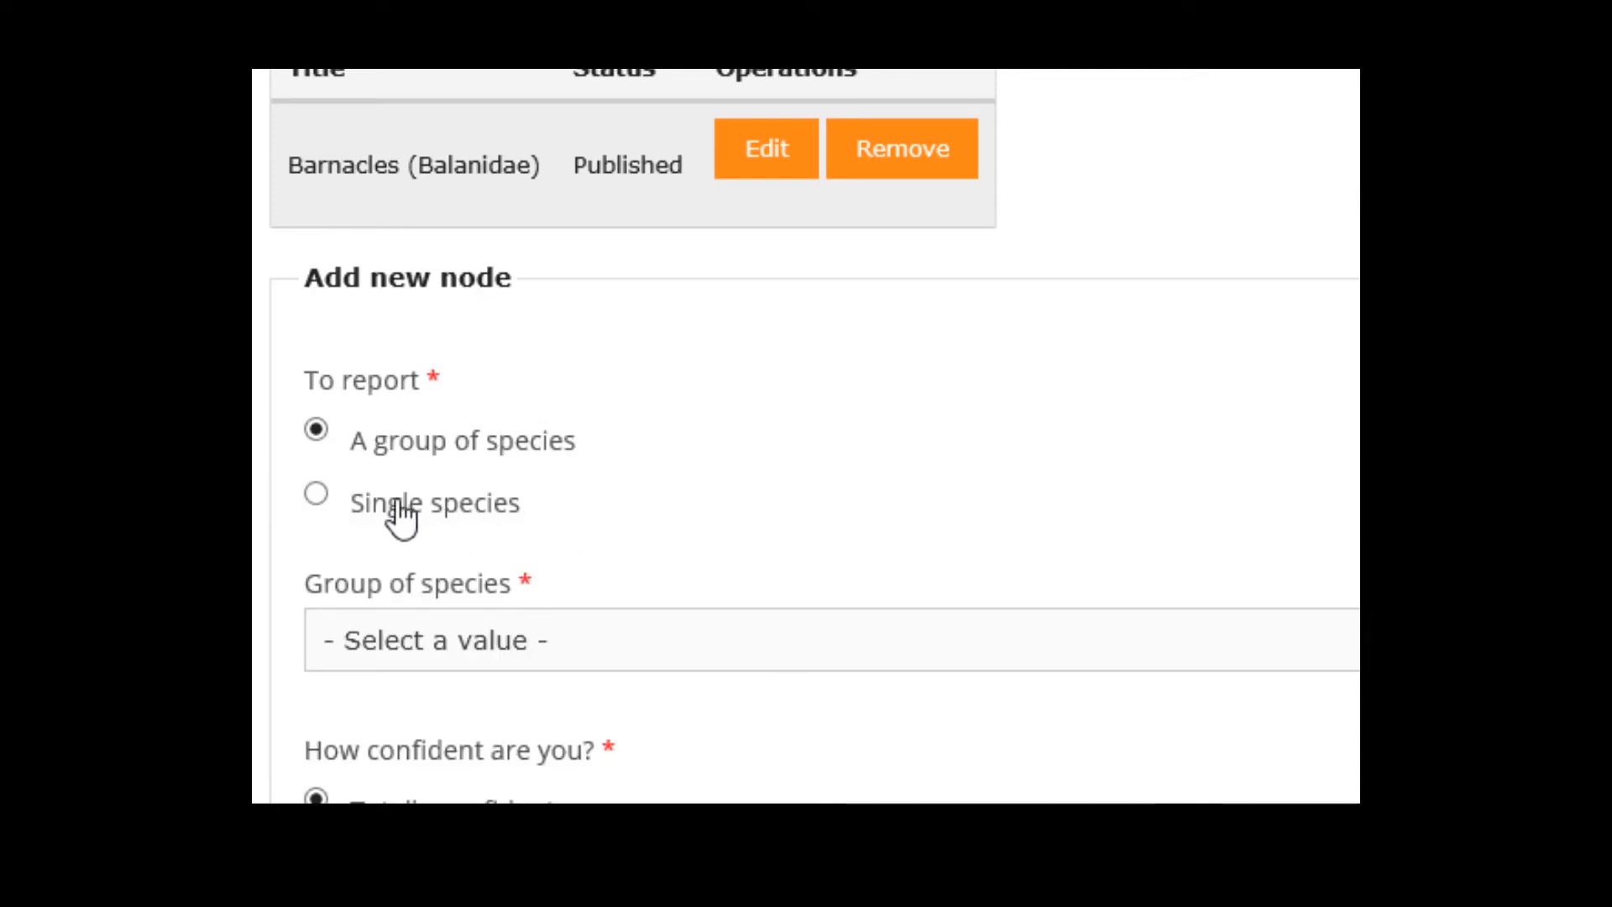
{"action": "left_click", "coordinate": [316, 494]}
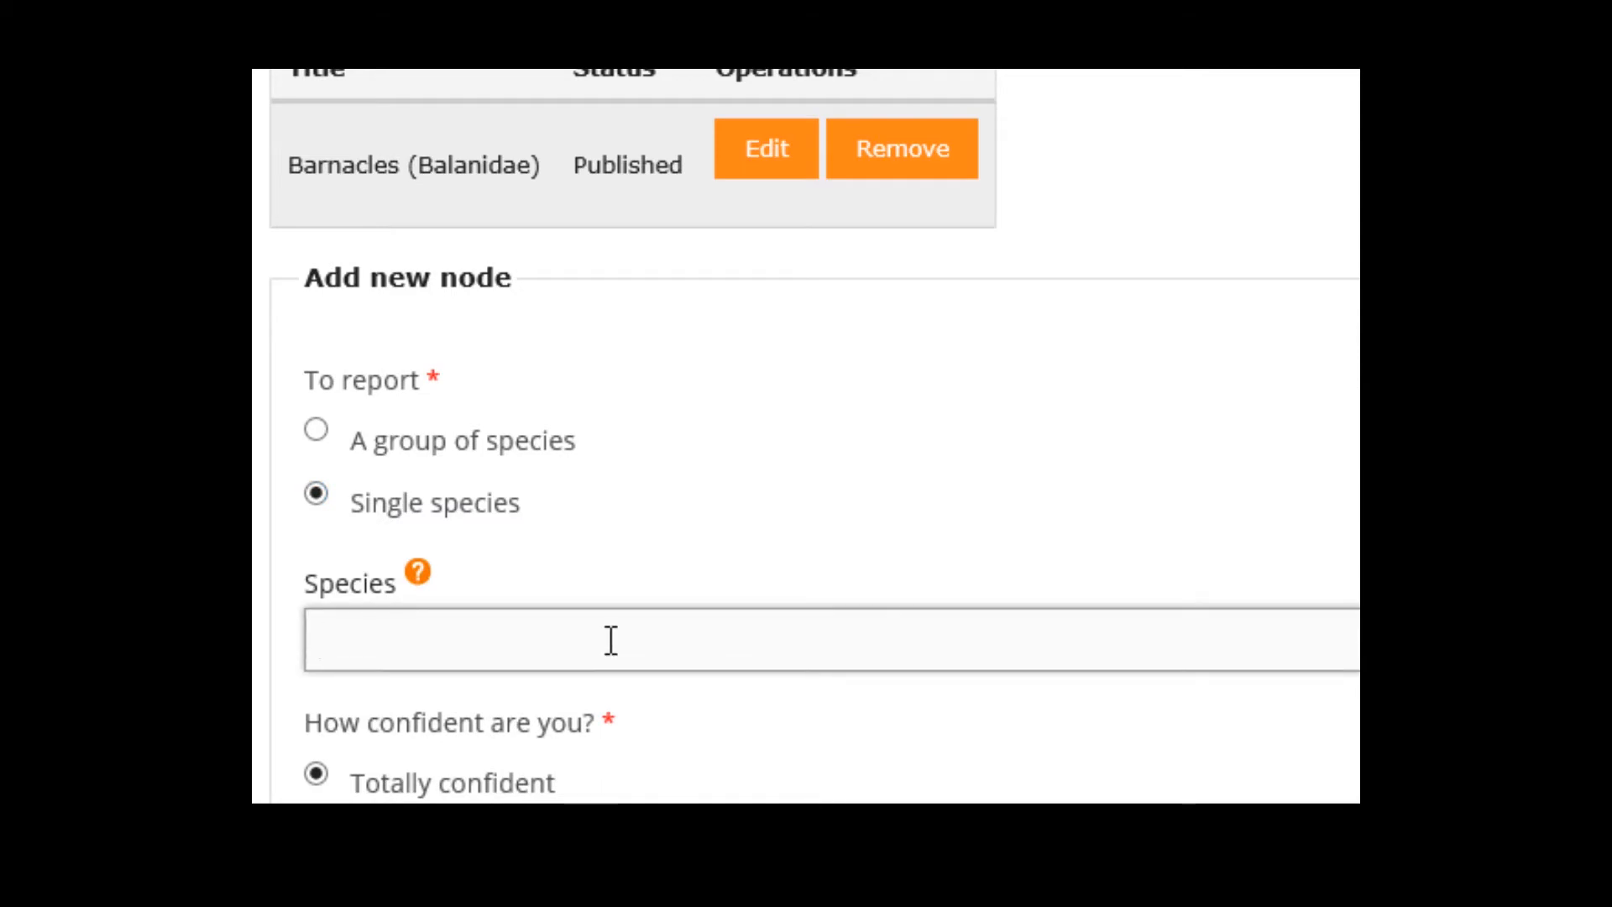
{"action": "left_click", "coordinate": [617, 641]}
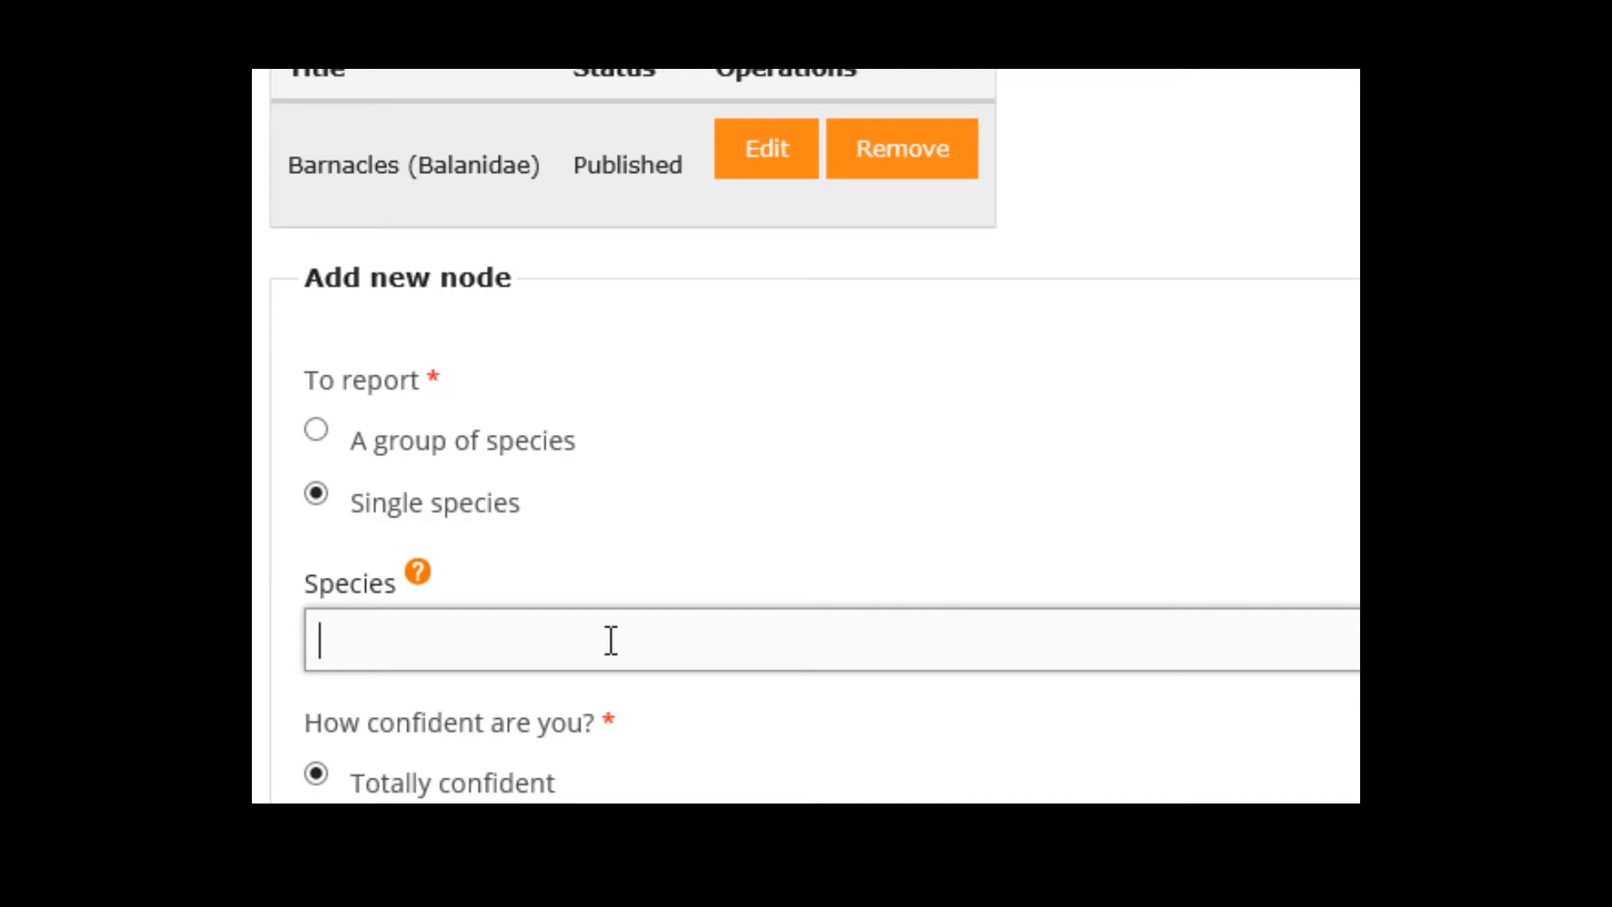
{"action": "type", "text": "Blue mussel"}
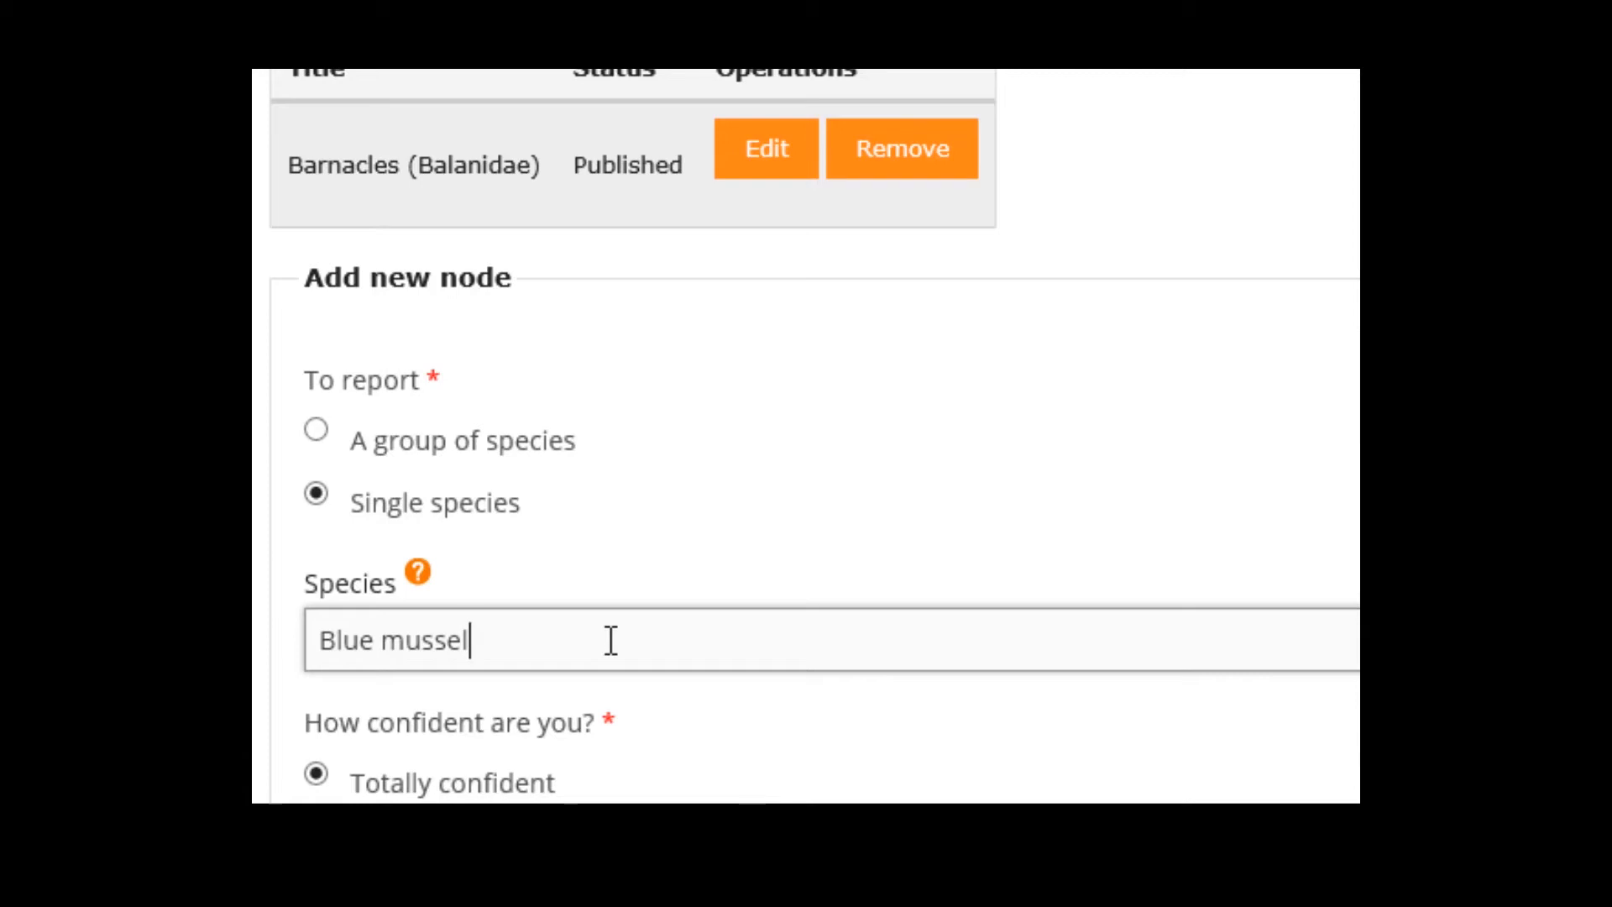
Step: Complete the species name as 'Blue mussel Mytilus edulis'
{"action": "scroll", "scroll_direction": "down", "scroll_amount": 3}
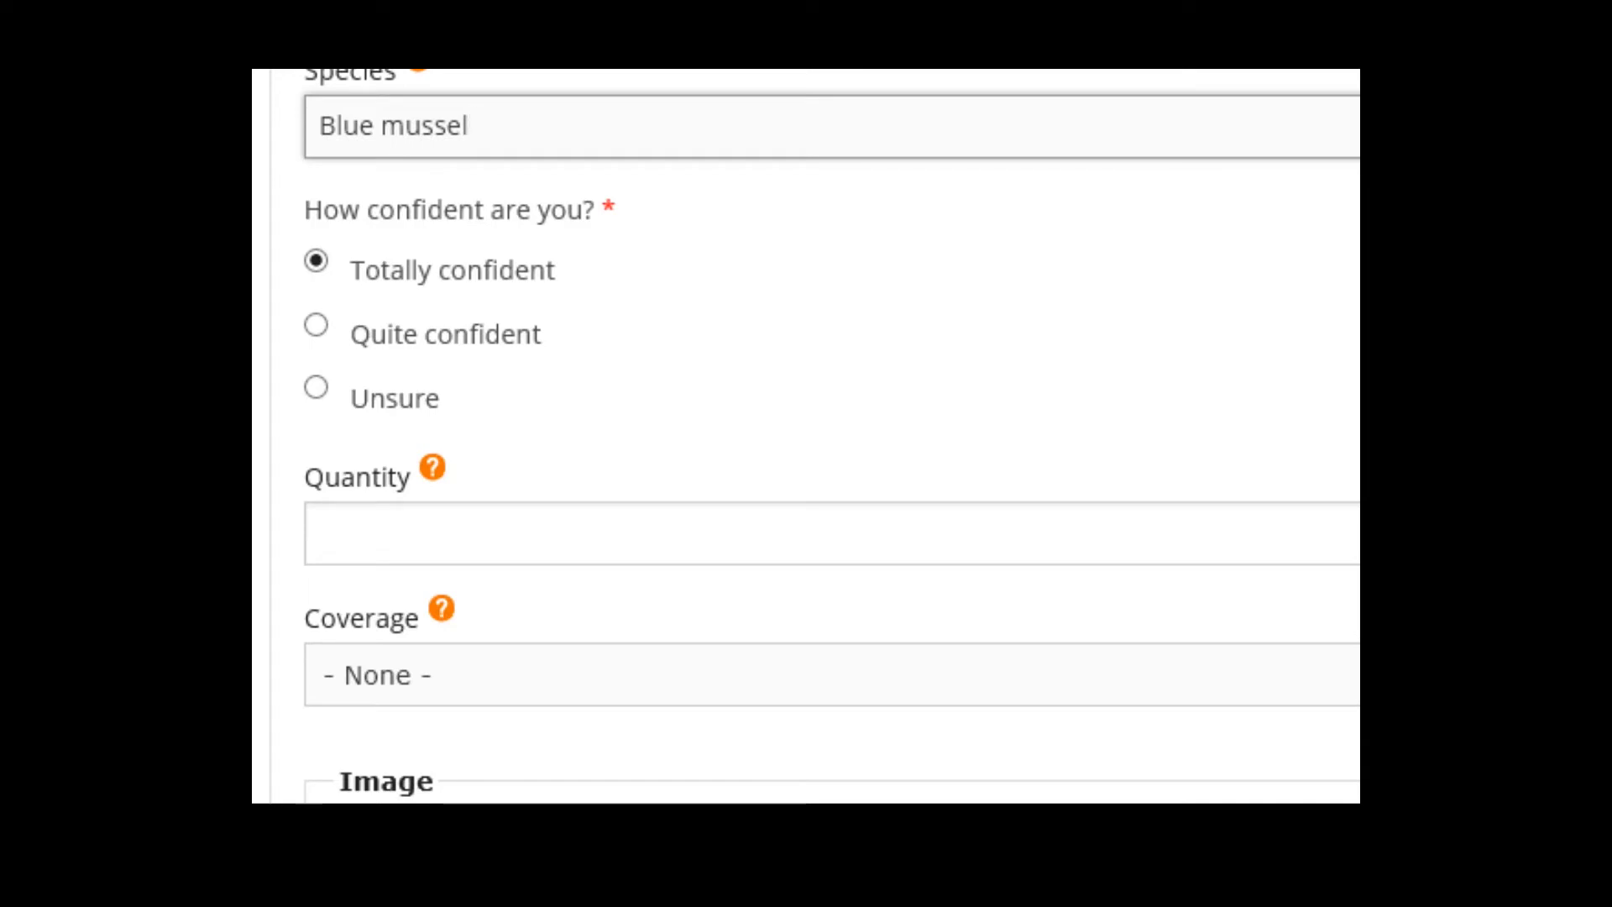
{"action": "type", "text": "Myt"}
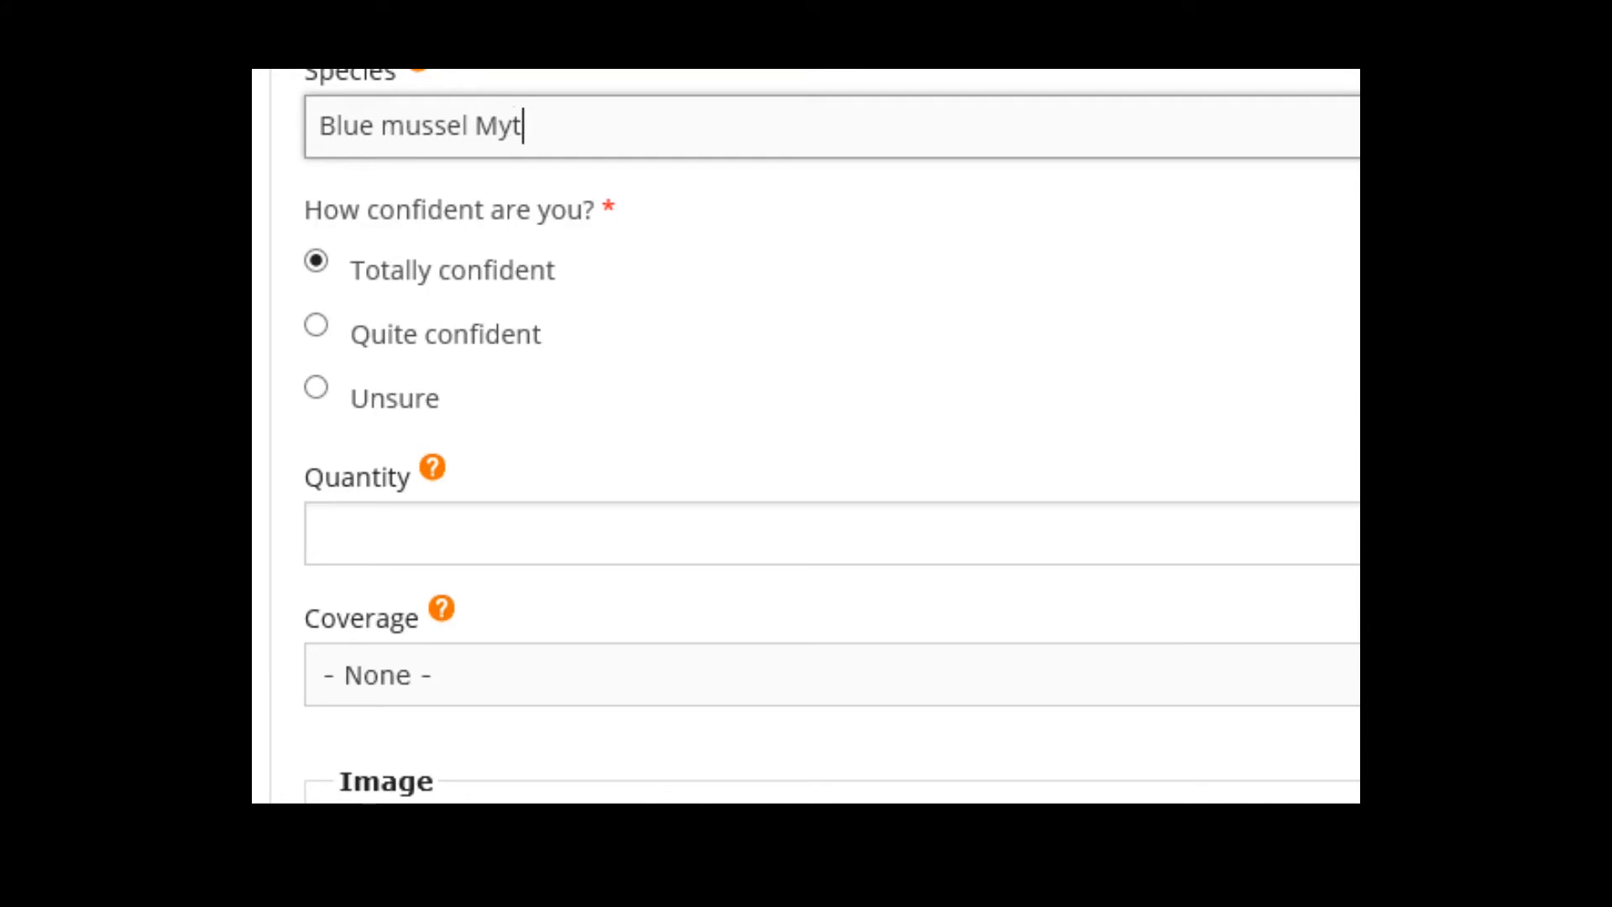
{"action": "type", "text": "ilus"}
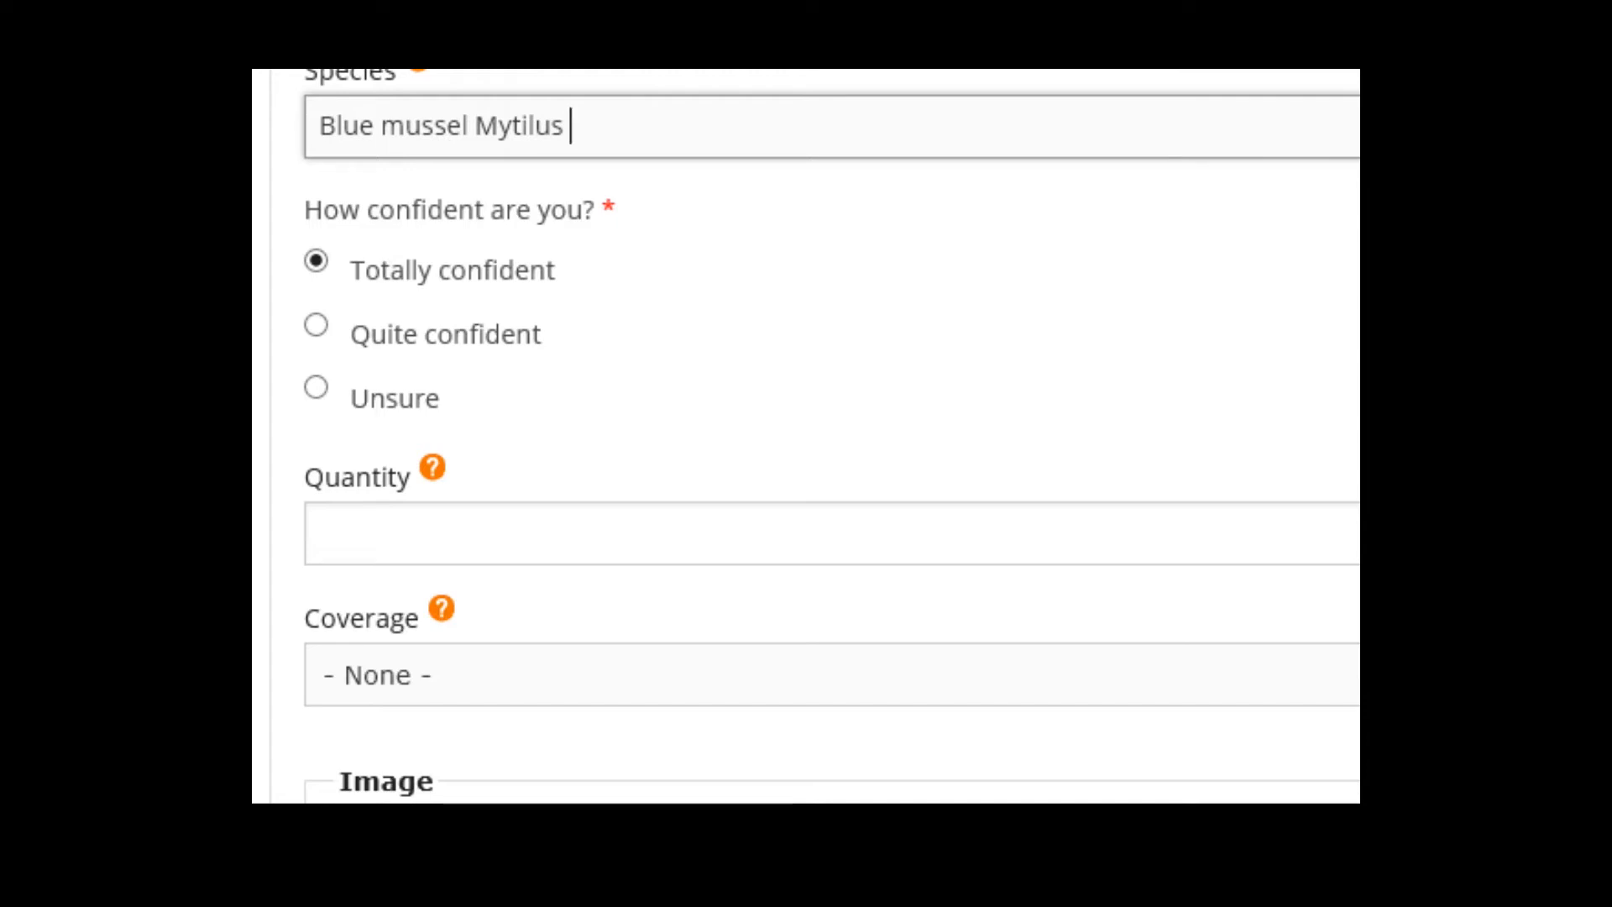
{"action": "type", "text": "edul"}
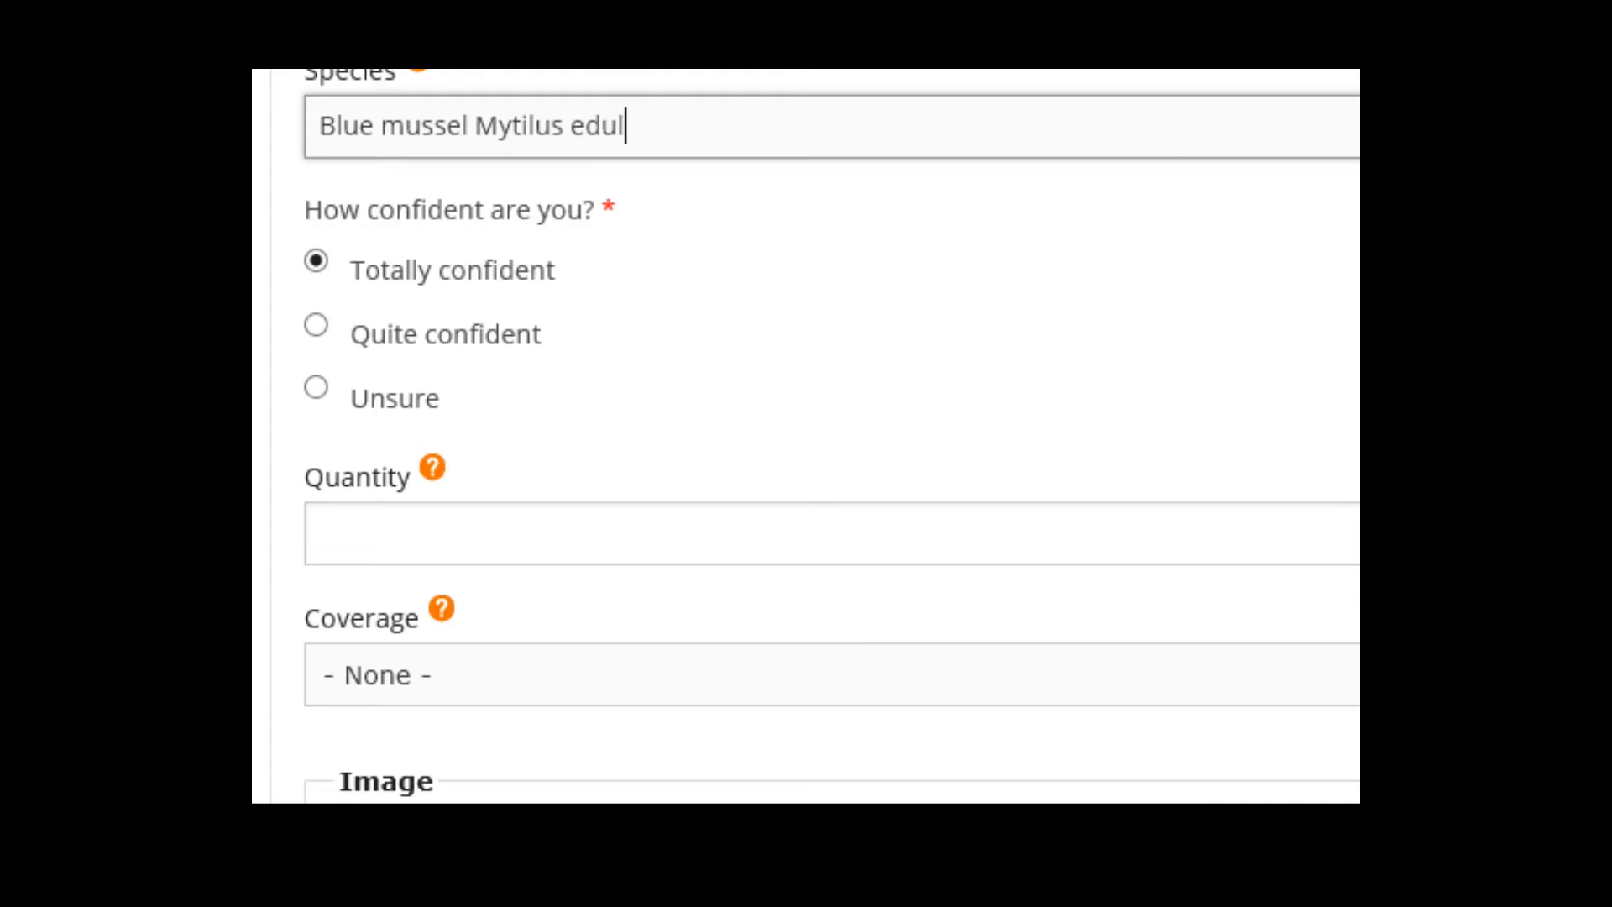
{"action": "type", "text": "is"}
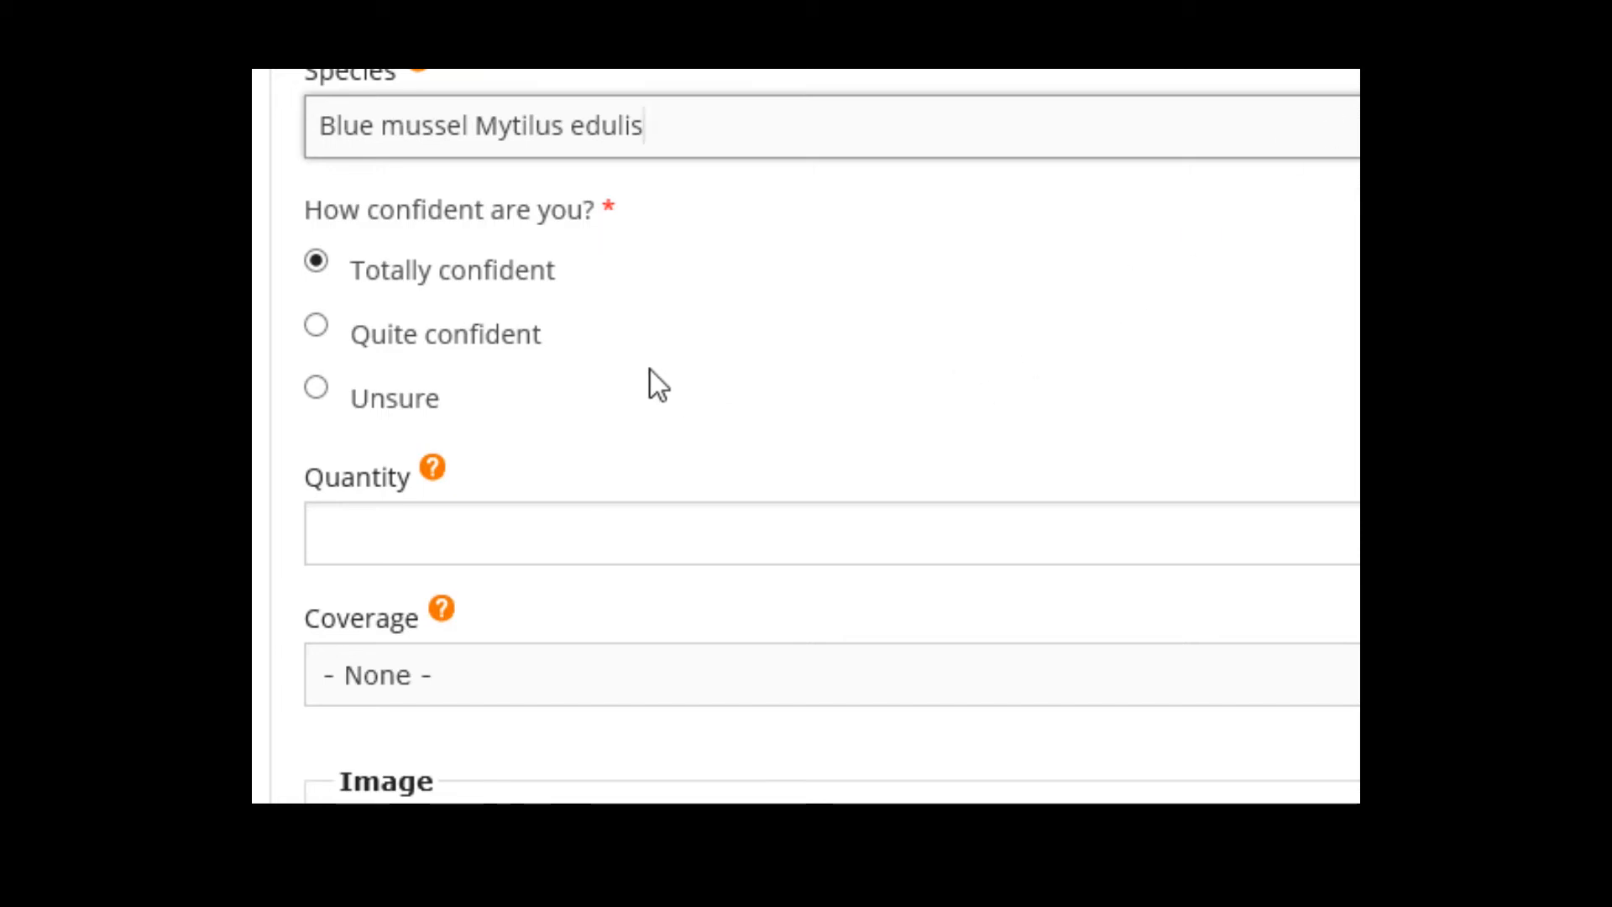
{"action": "mouse_move", "coordinate": [673, 340]}
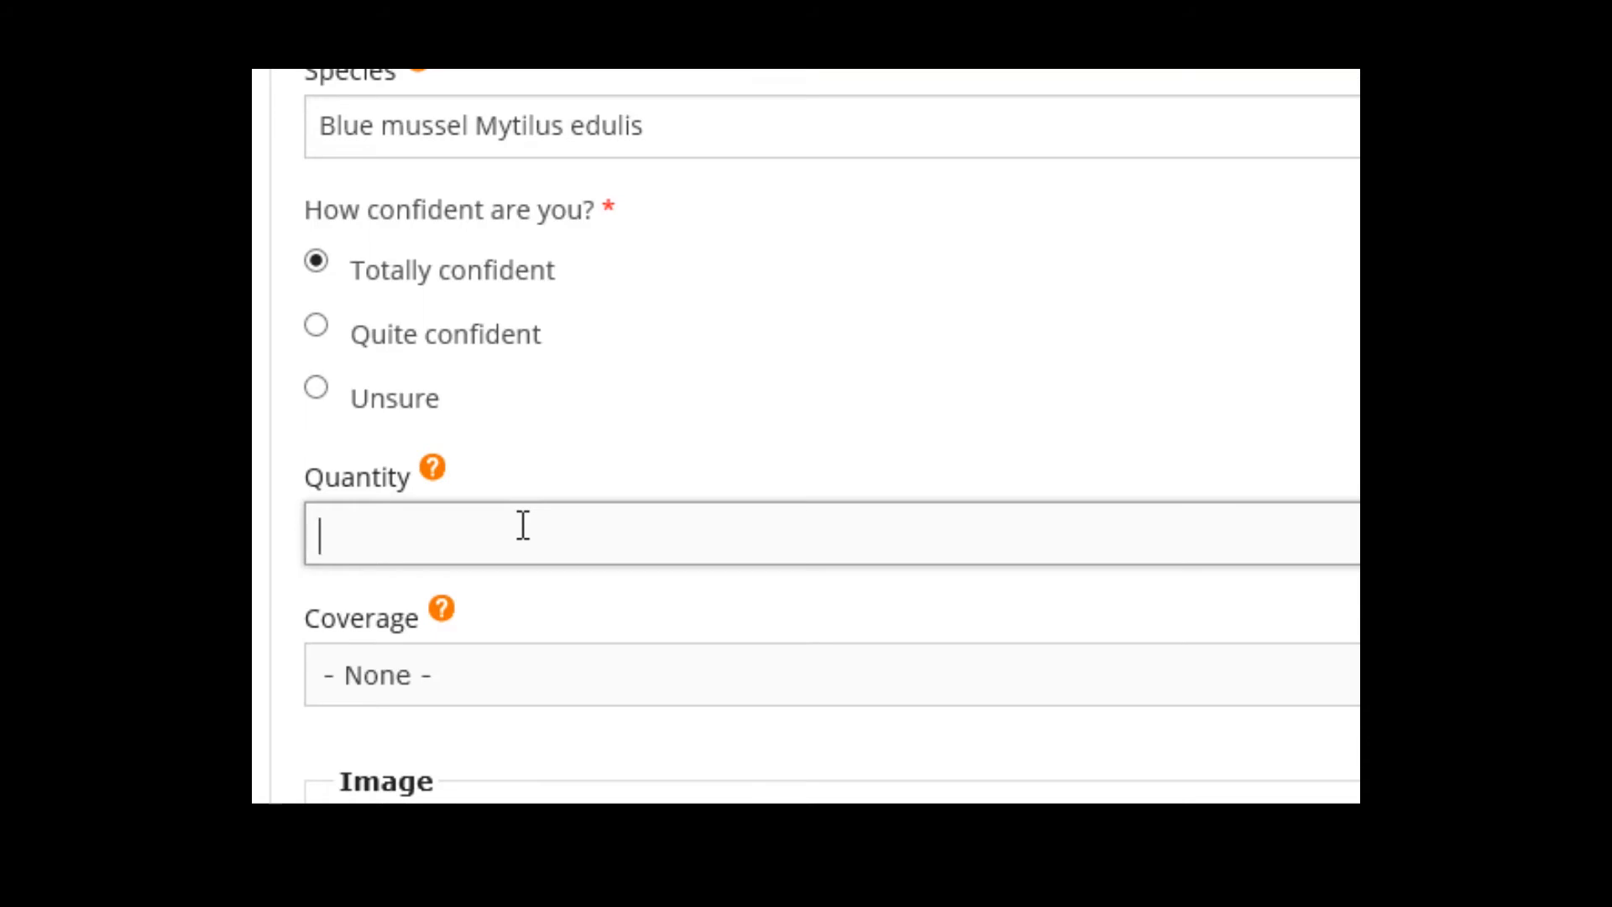
Step: Set the Blue mussel quantity to 7 and its comment to 'Write something ...'
{"action": "type", "text": "7"}
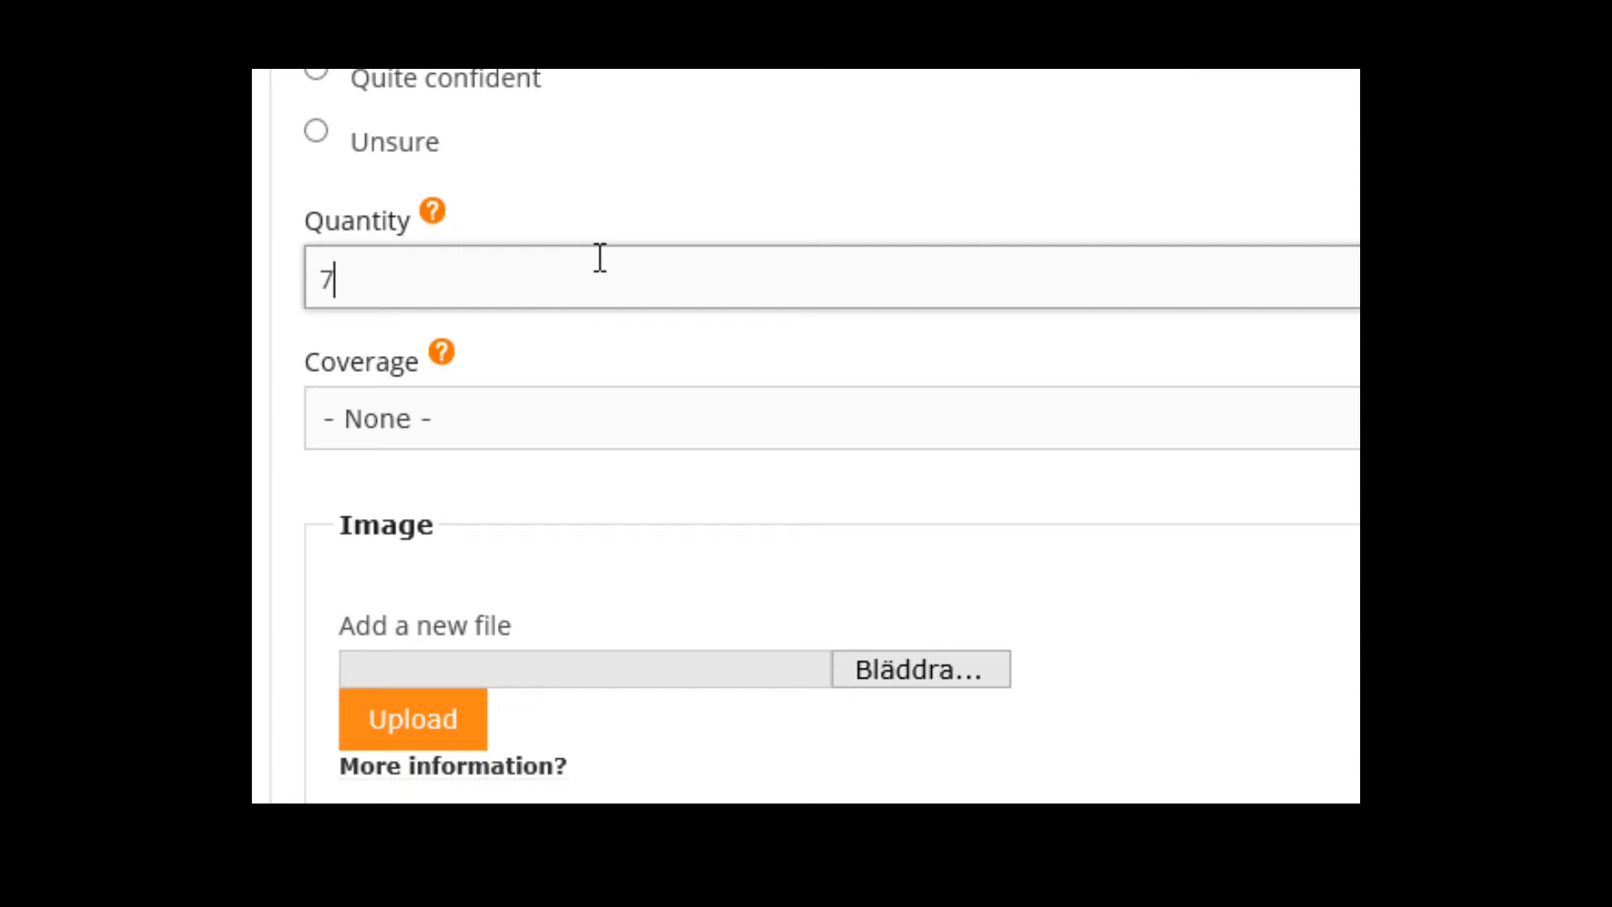
{"action": "mouse_move", "coordinate": [600, 298]}
{"action": "type", "text": "Writ"}
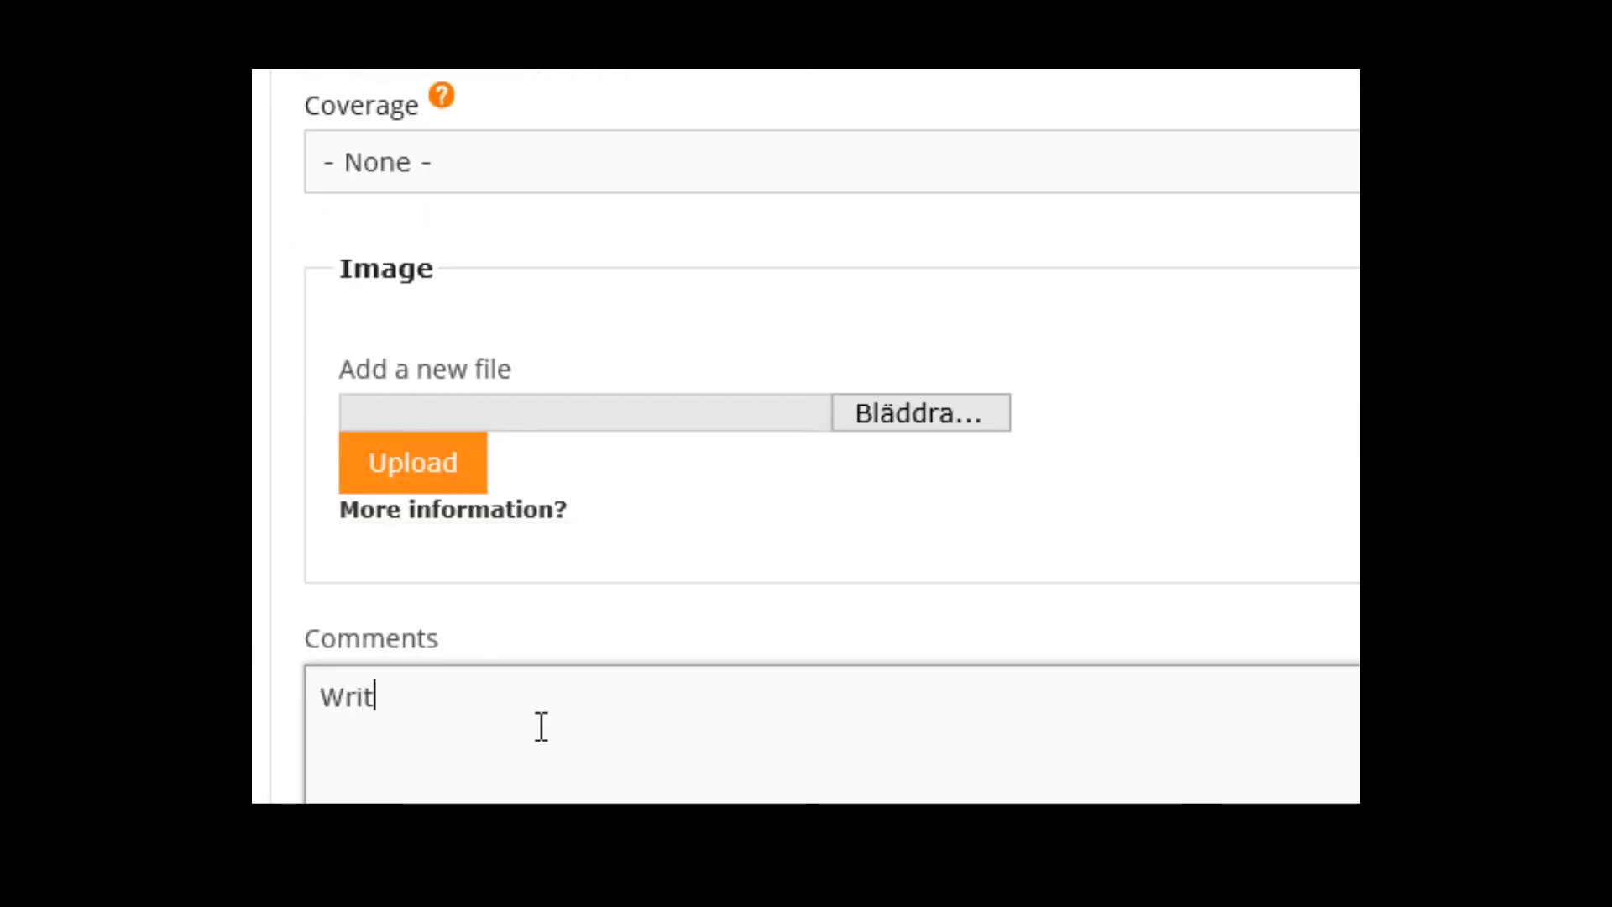
{"action": "type", "text": "e somet"}
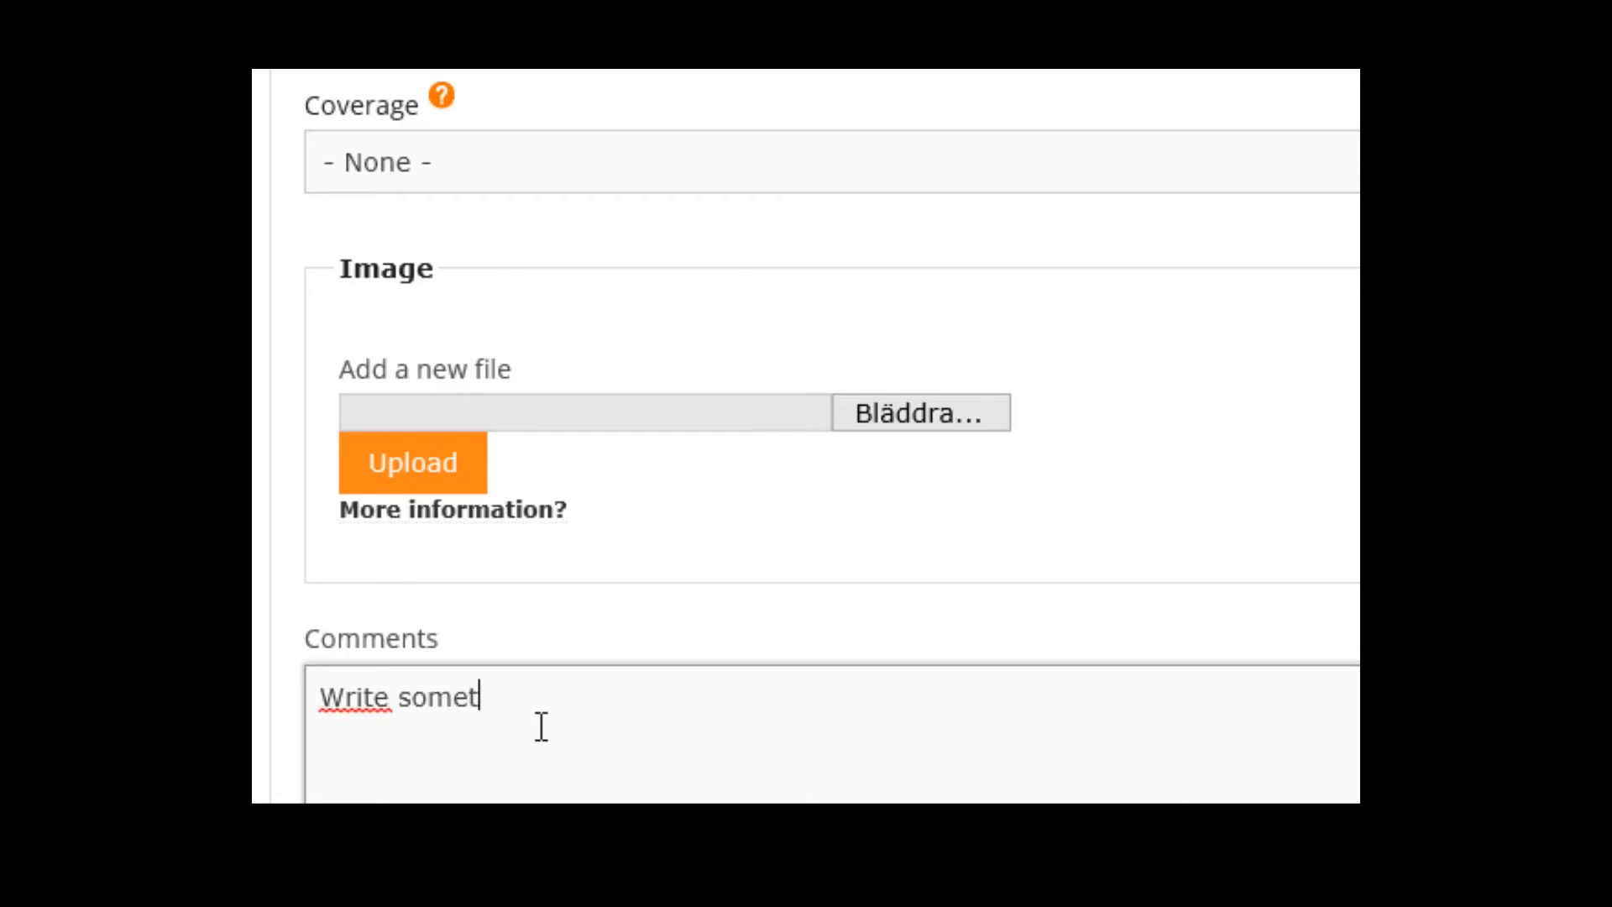
{"action": "type", "text": "hing"}
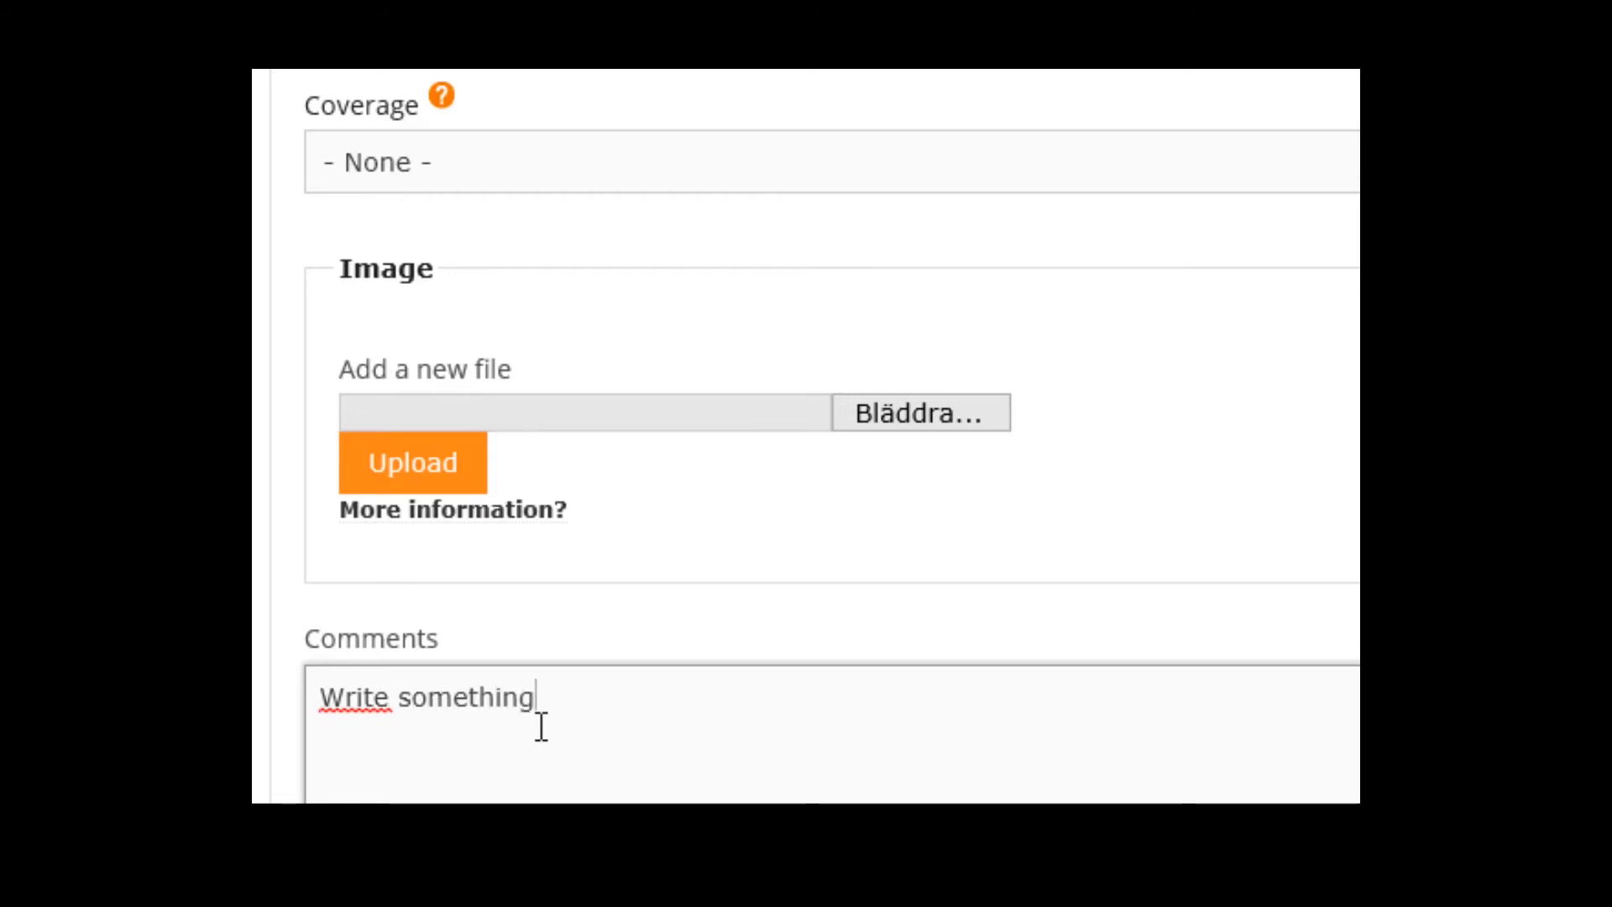
{"action": "type", "text": "..."}
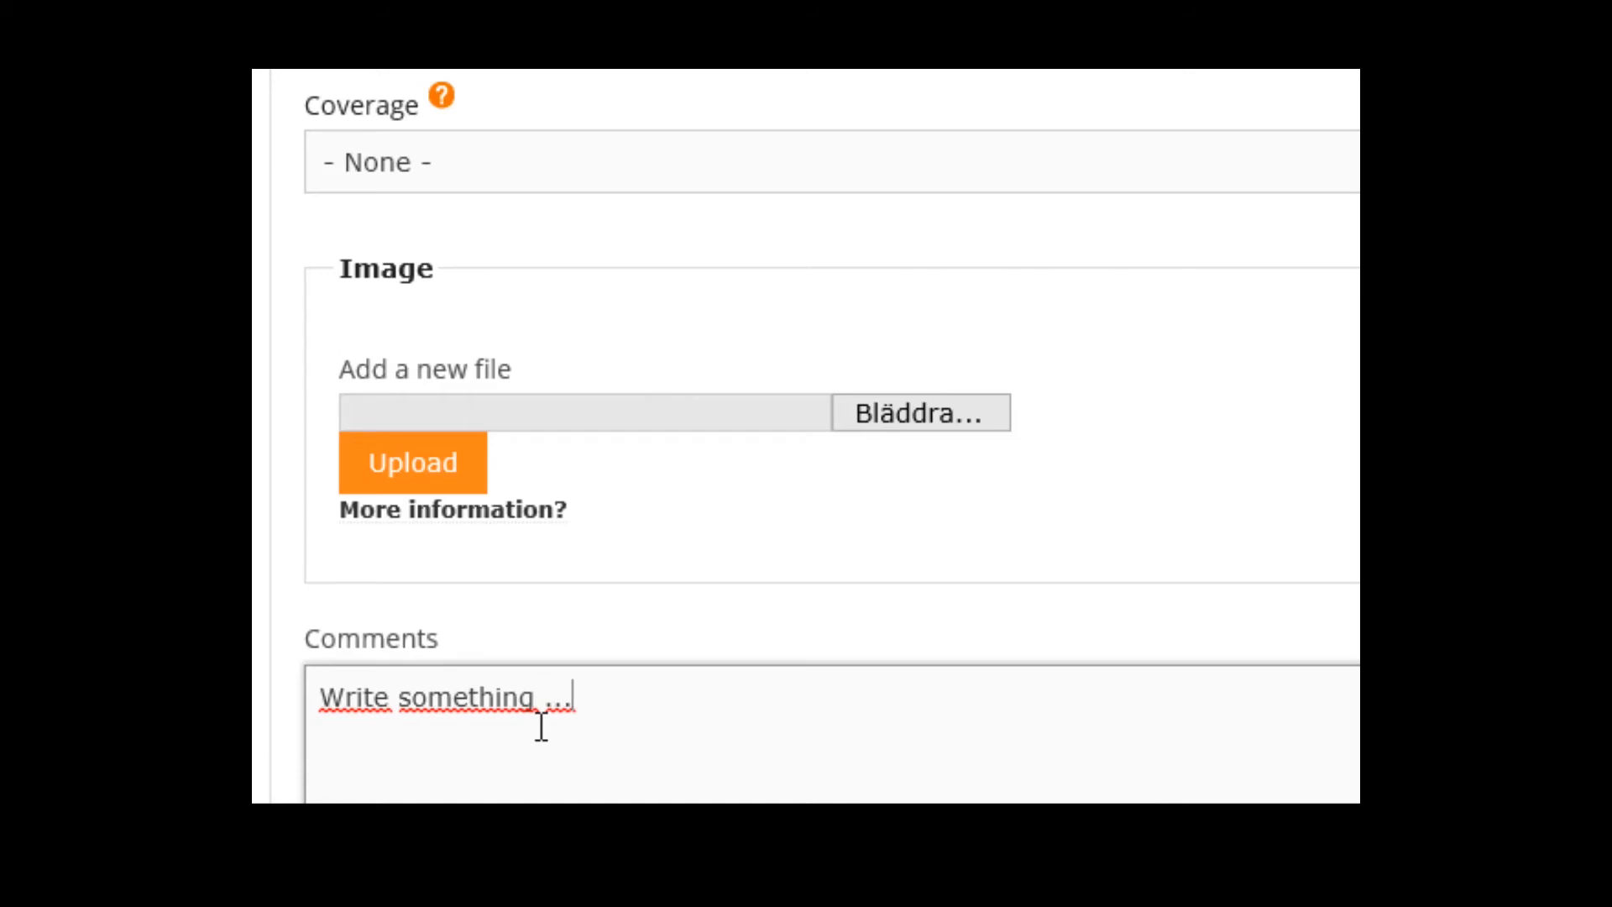
{"action": "scroll", "scroll_direction": "down", "scroll_amount": 3}
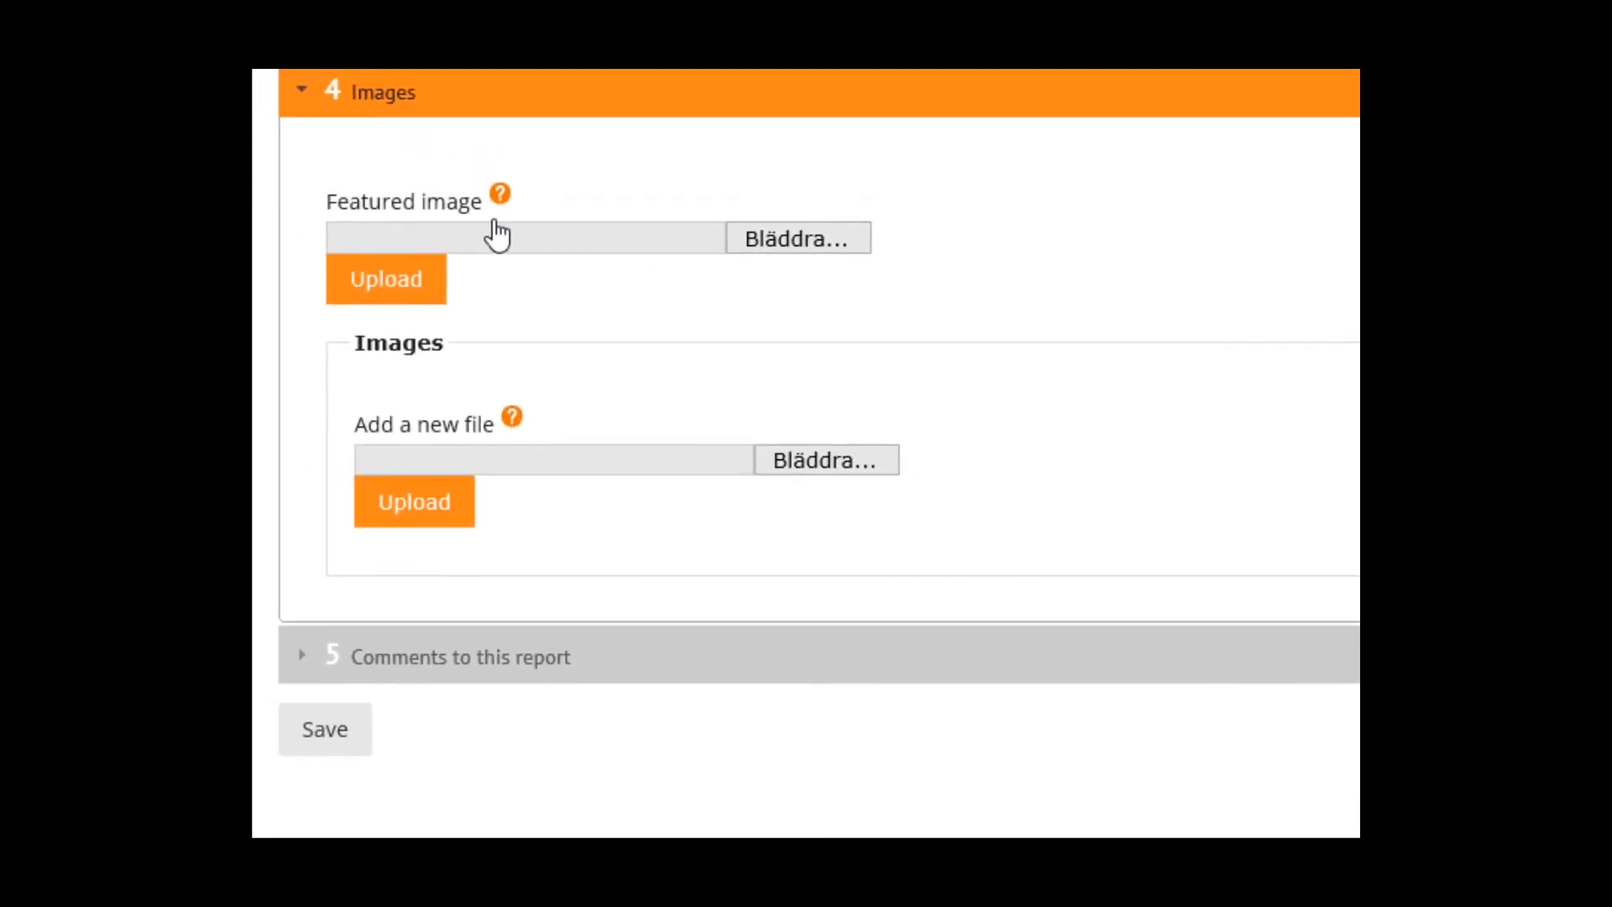
{"action": "mouse_move", "coordinate": [500, 193]}
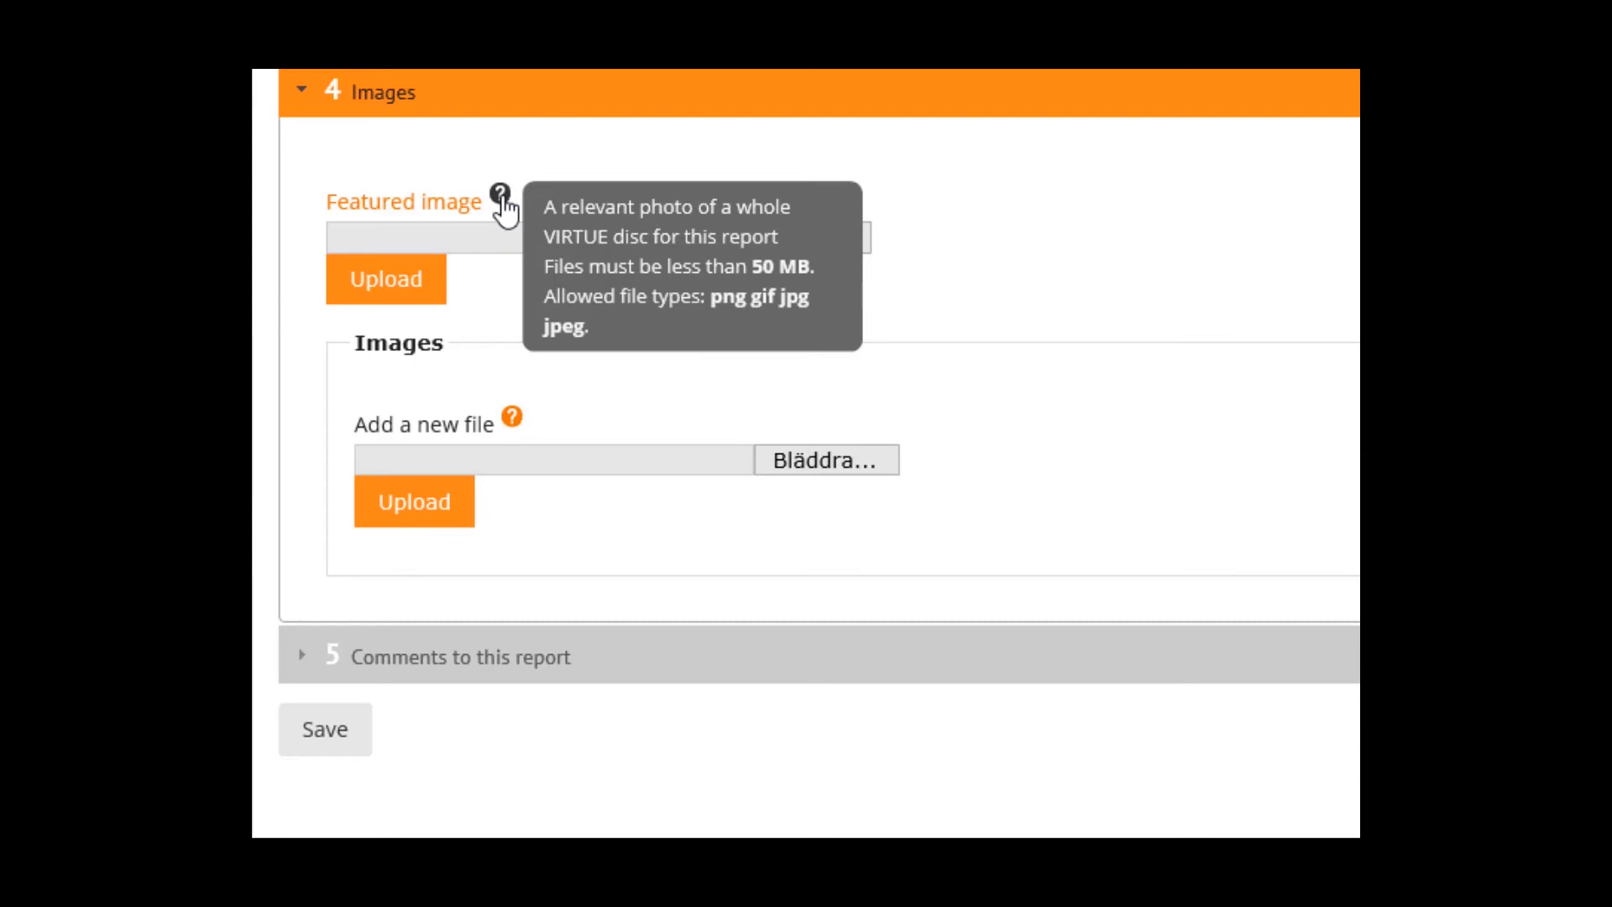
{"action": "mouse_move", "coordinate": [802, 253]}
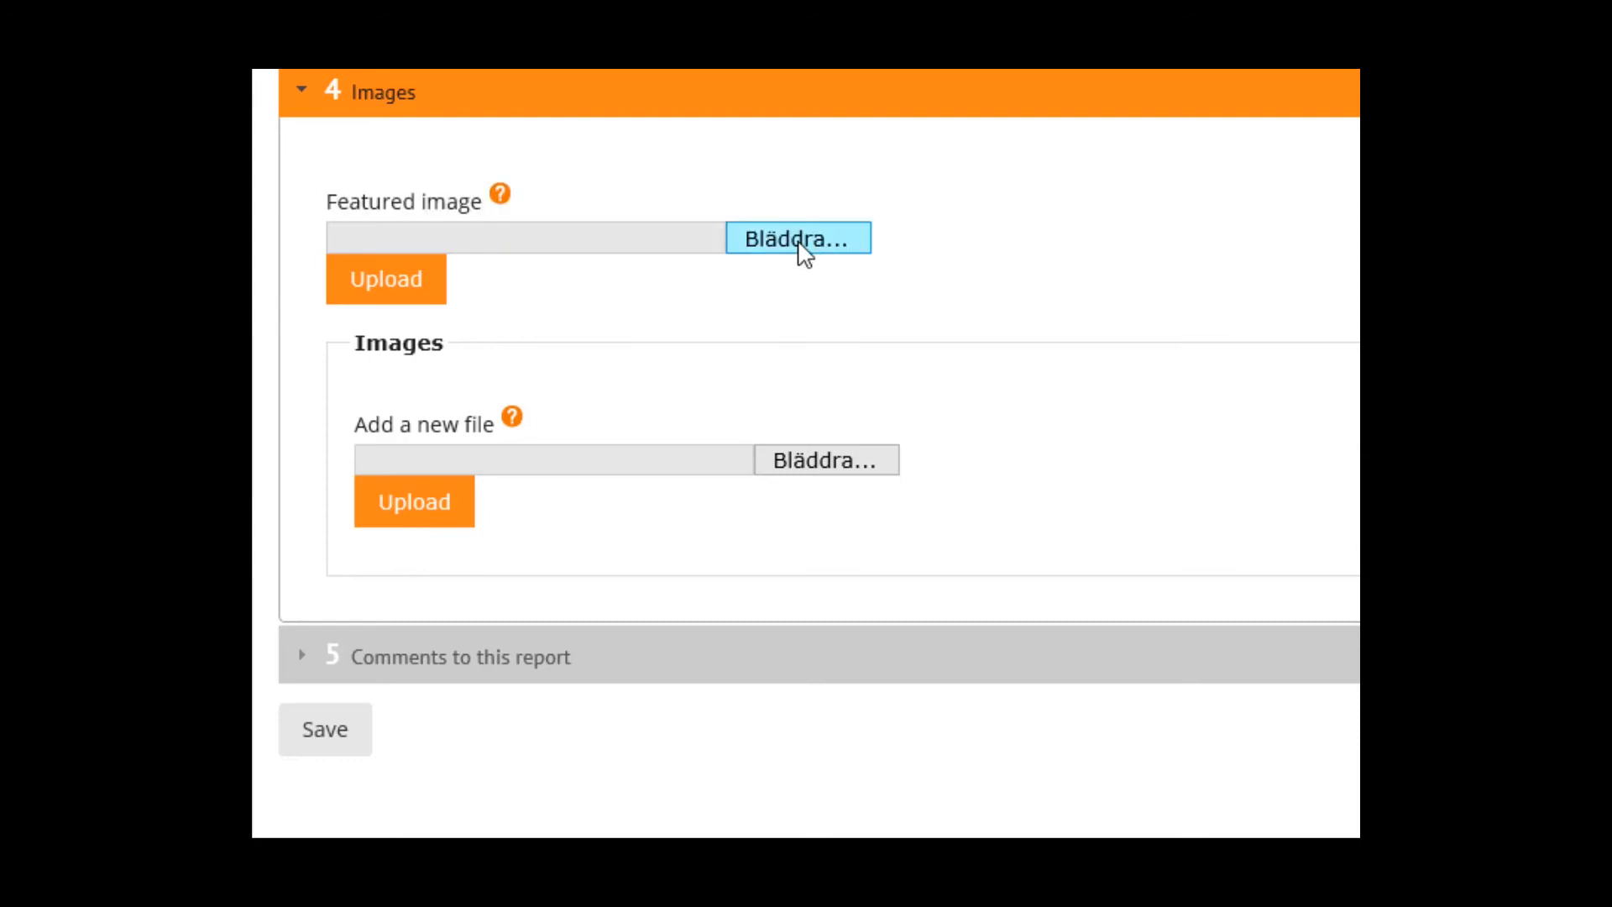
Step: Upload virtueskiva_med_havstulpaner_1920_px.jpg as the report's featured image
{"action": "left_click", "coordinate": [797, 239]}
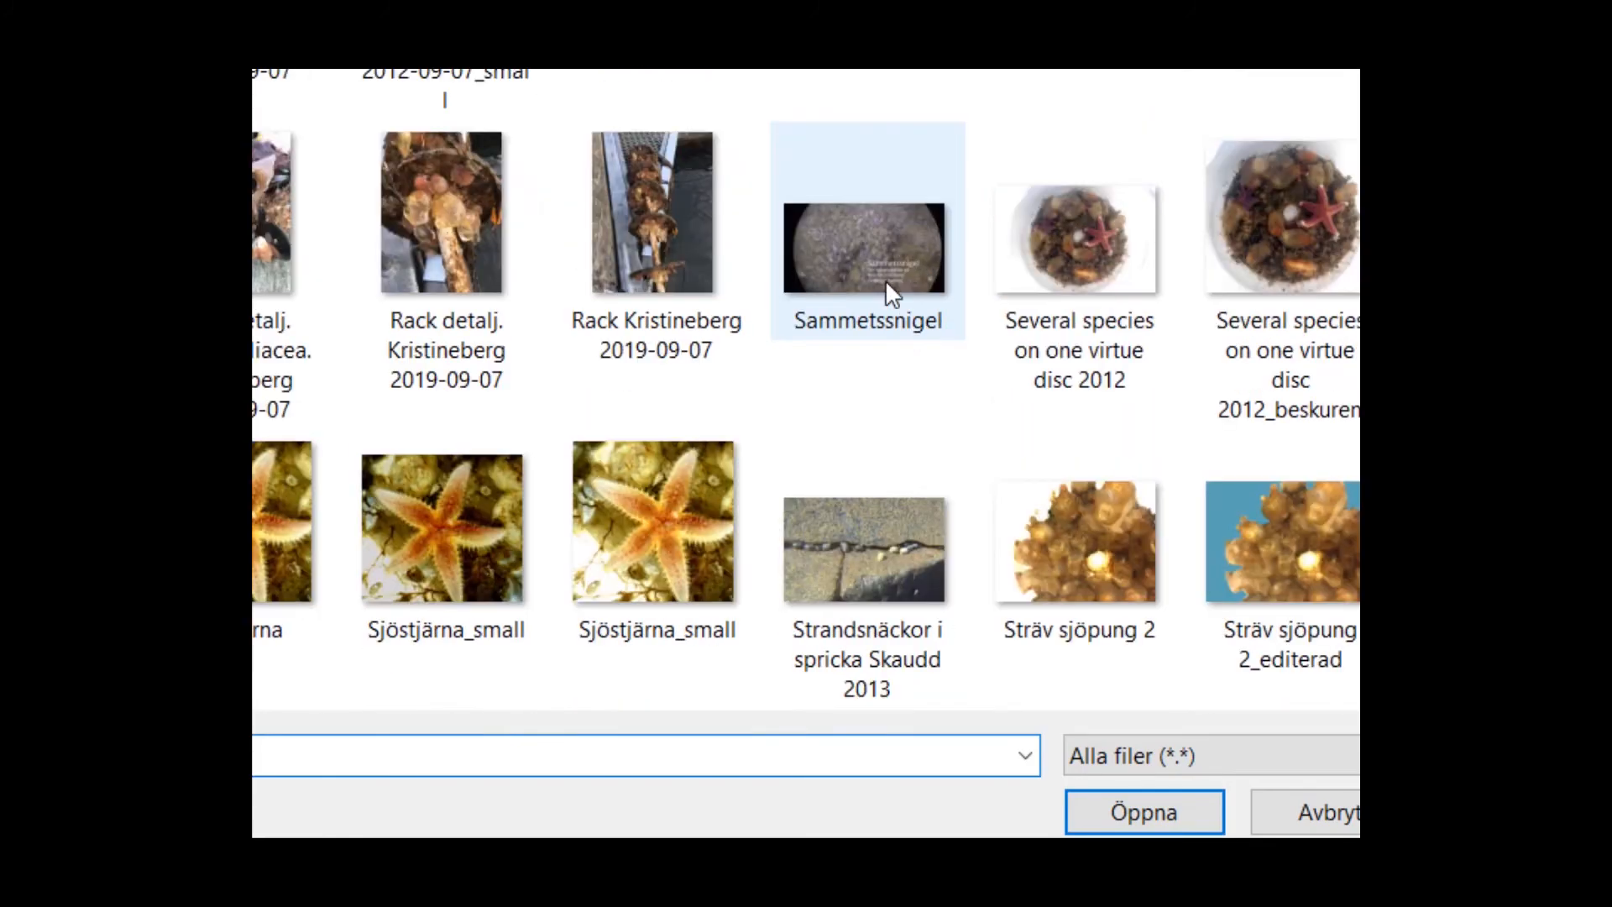
{"action": "scroll", "scroll_direction": "down", "scroll_amount": 3}
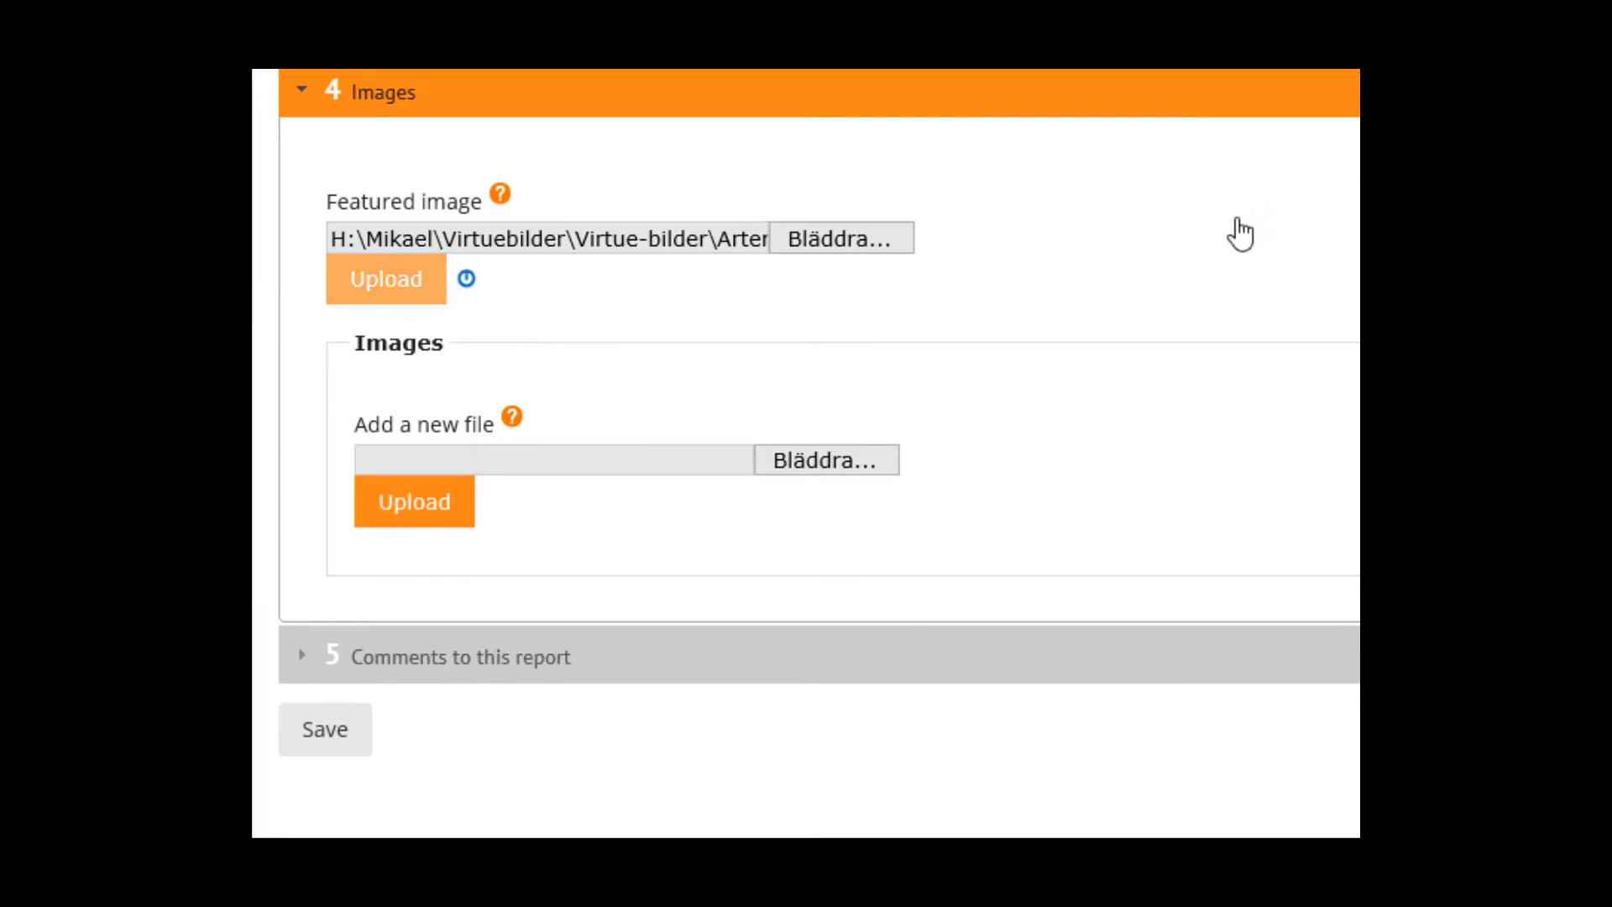
{"action": "left_click", "coordinate": [384, 279]}
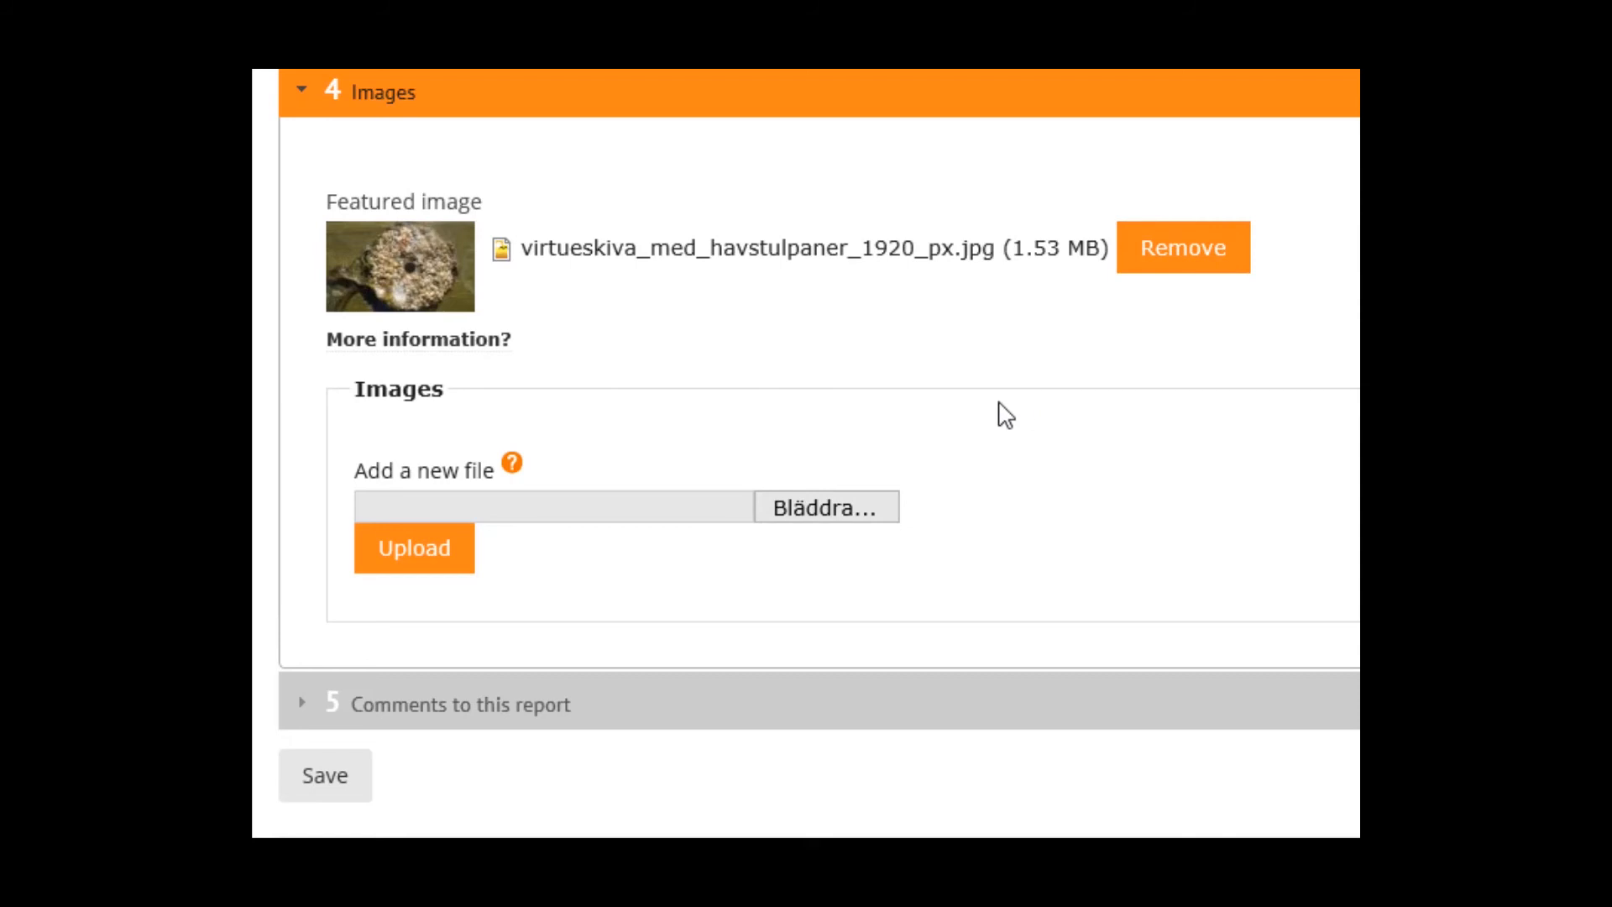
{"action": "mouse_move", "coordinate": [937, 363]}
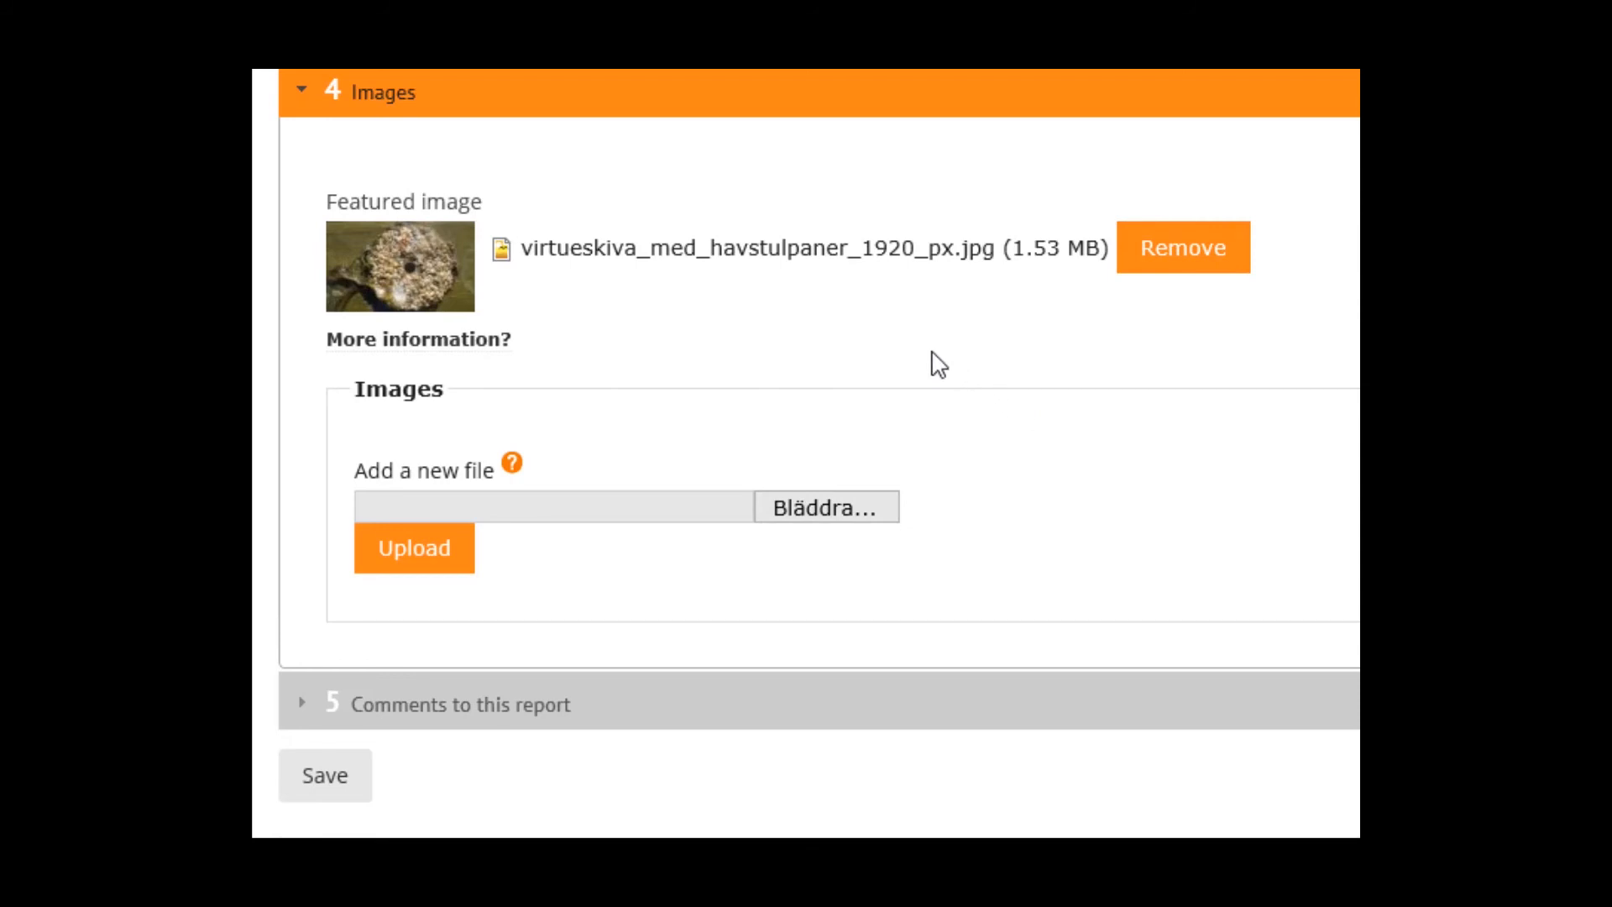
{"action": "left_click", "coordinate": [418, 339]}
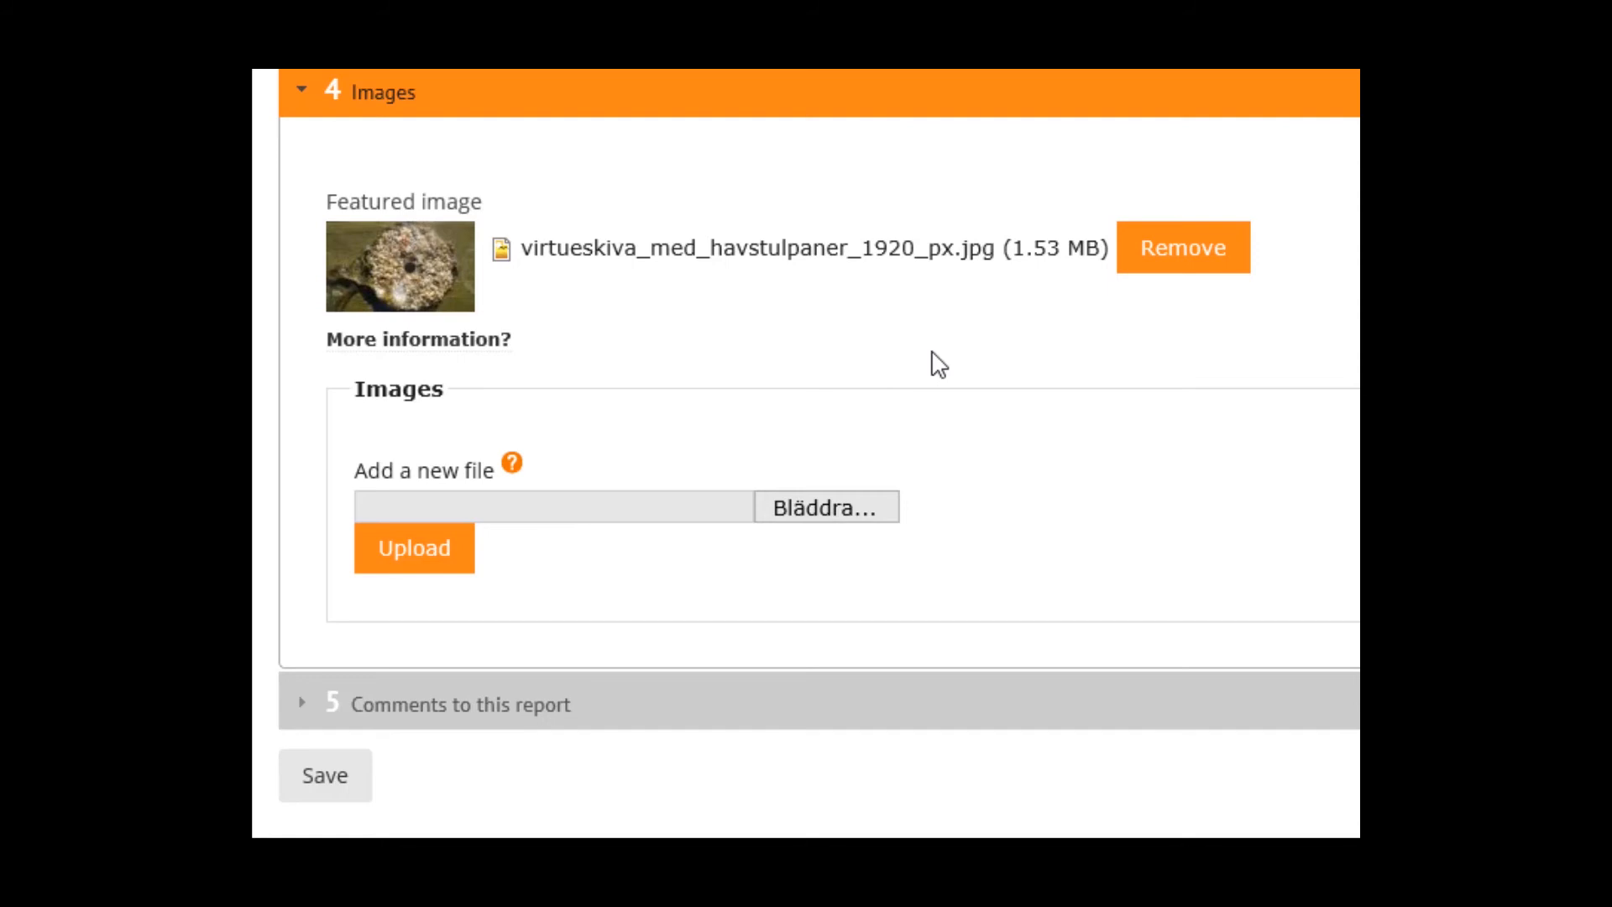
{"action": "mouse_move", "coordinate": [812, 522]}
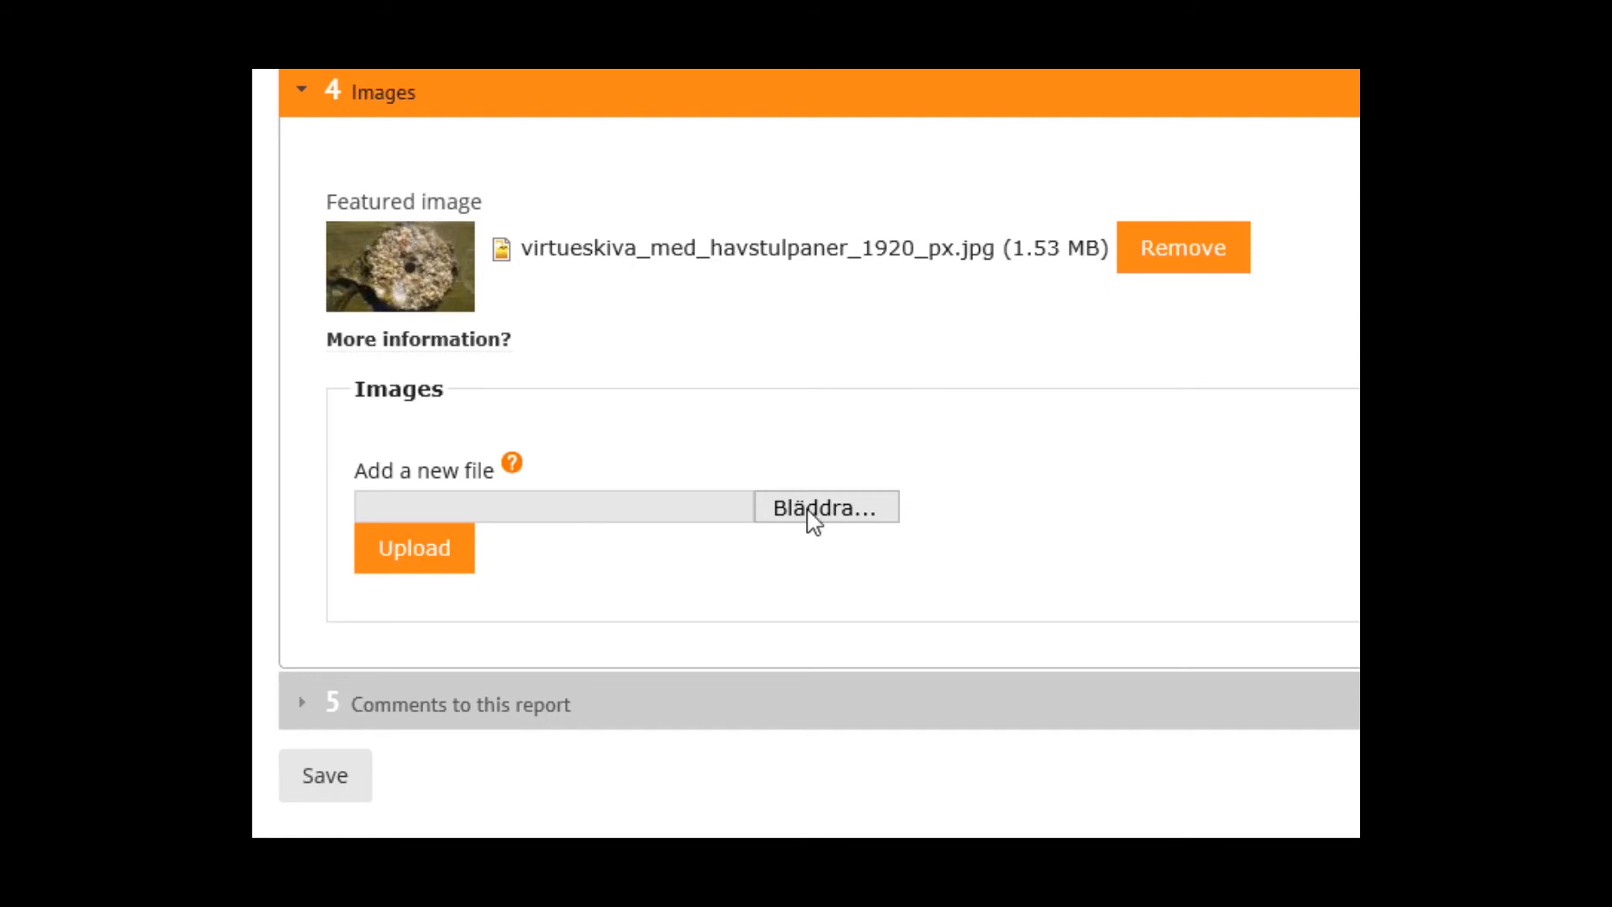
{"action": "mouse_move", "coordinate": [963, 574]}
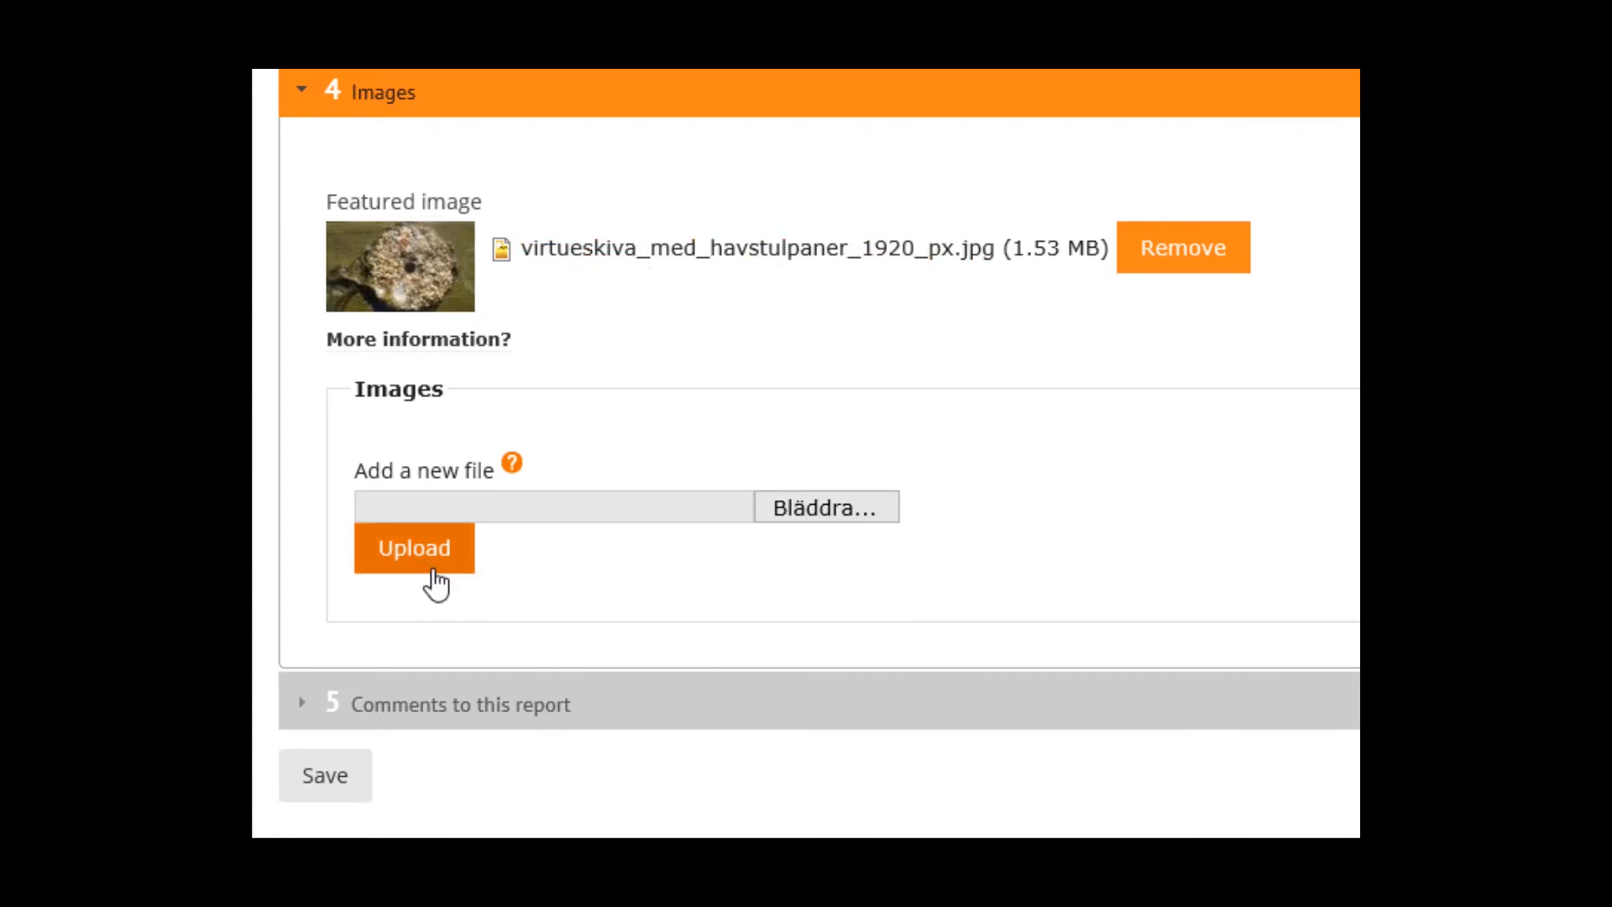
Step: Expand the '5 Comments to this report' section to show its empty field
{"action": "scroll", "scroll_direction": "down", "scroll_amount": 3}
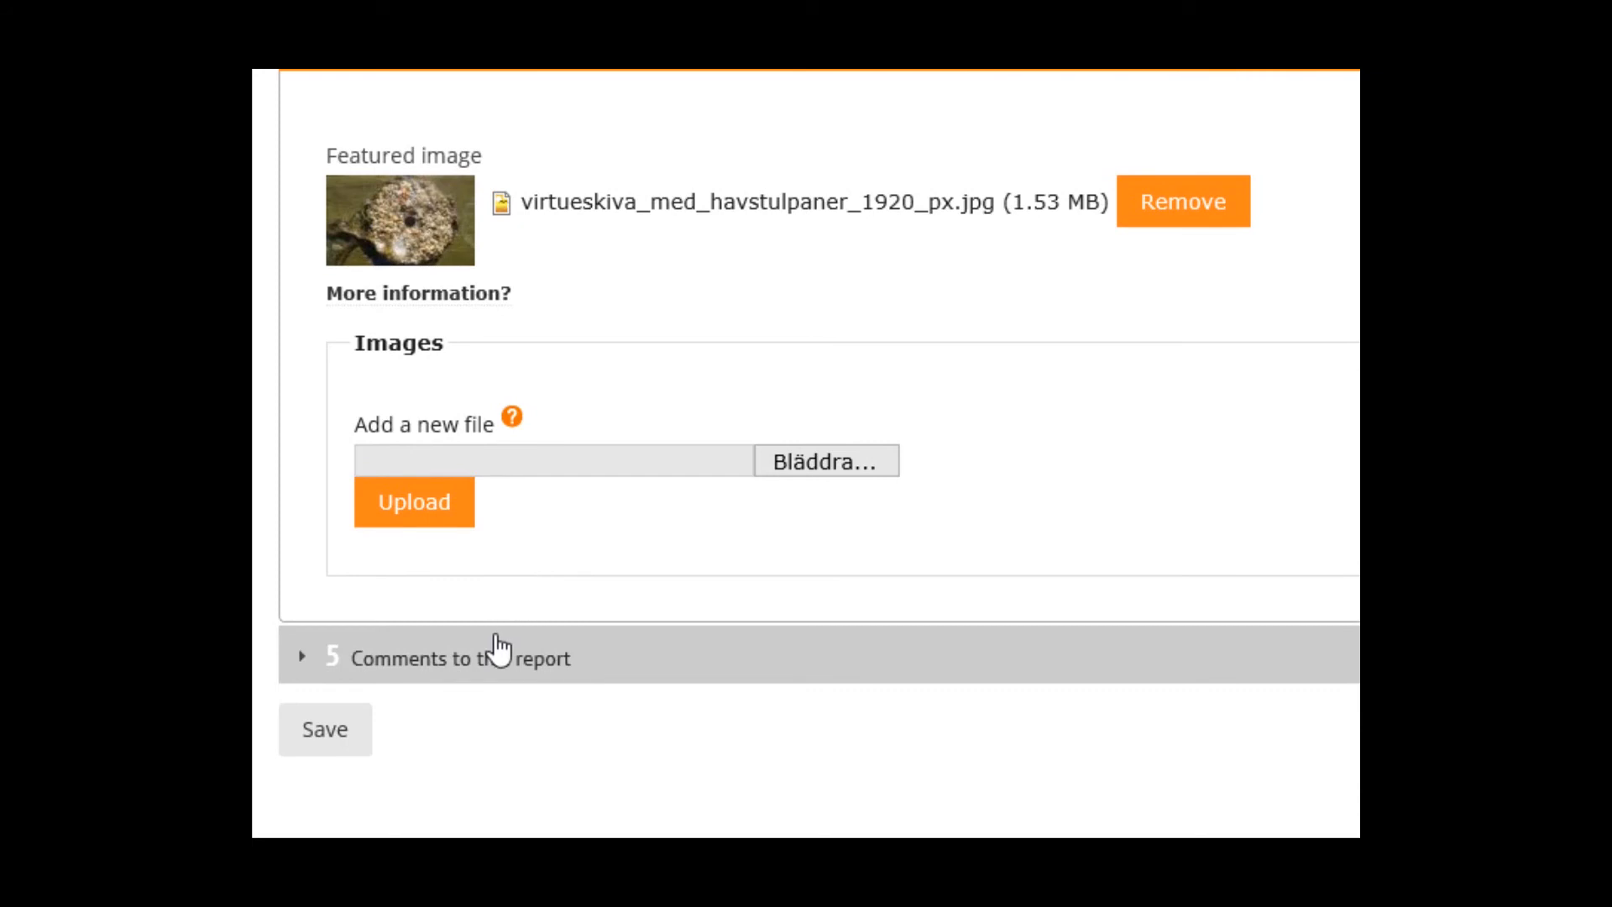
{"action": "left_click", "coordinate": [459, 656]}
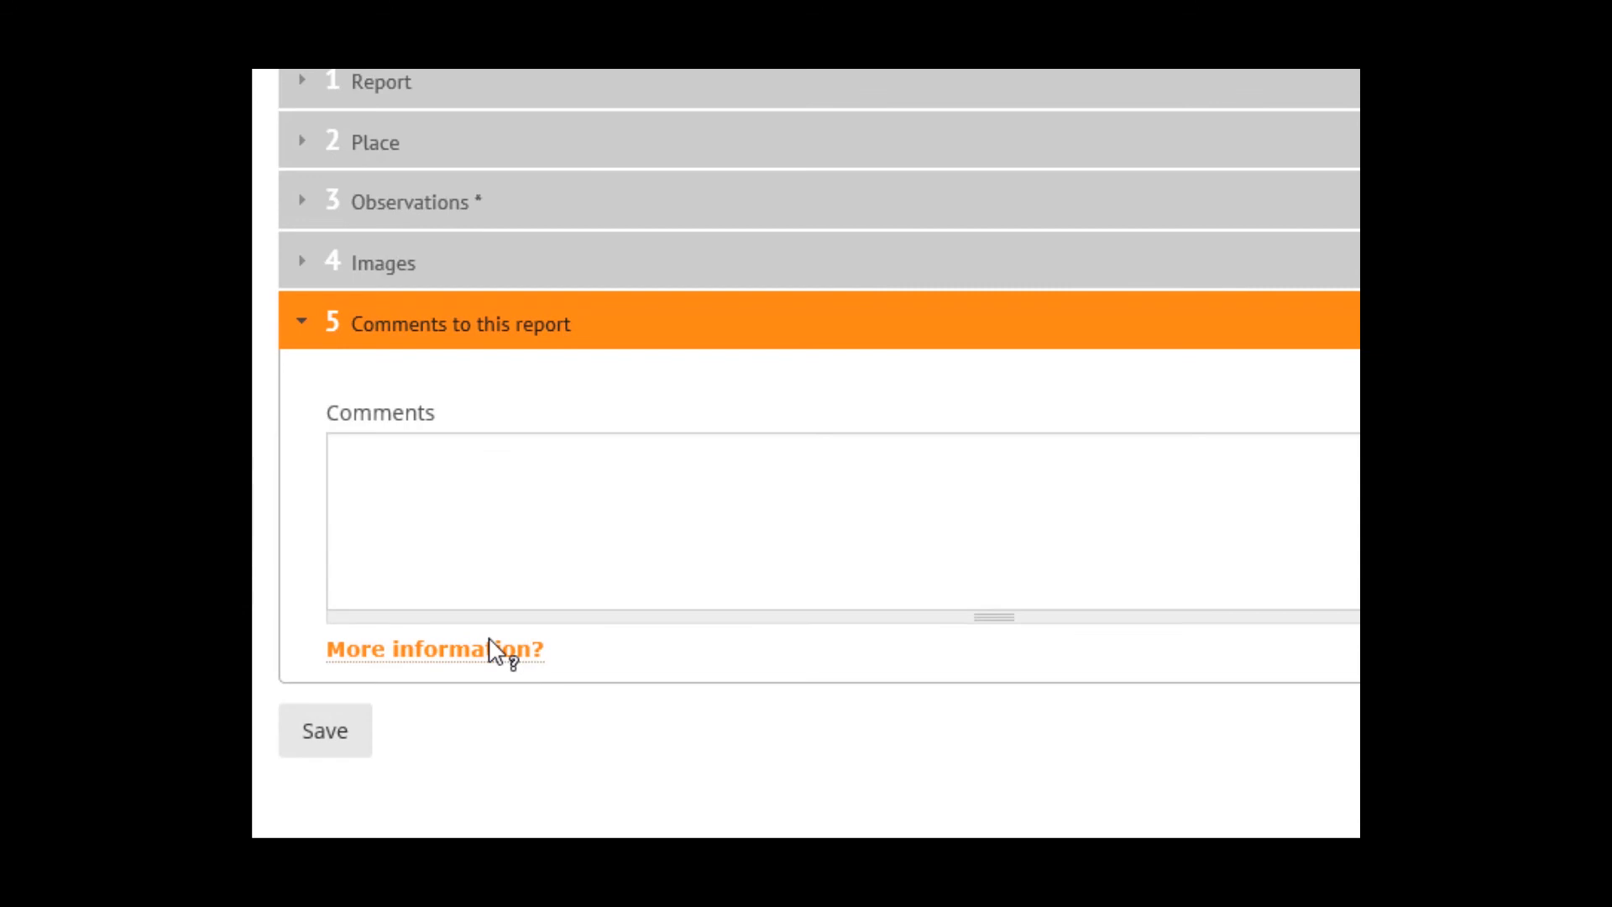
{"action": "mouse_move", "coordinate": [468, 664]}
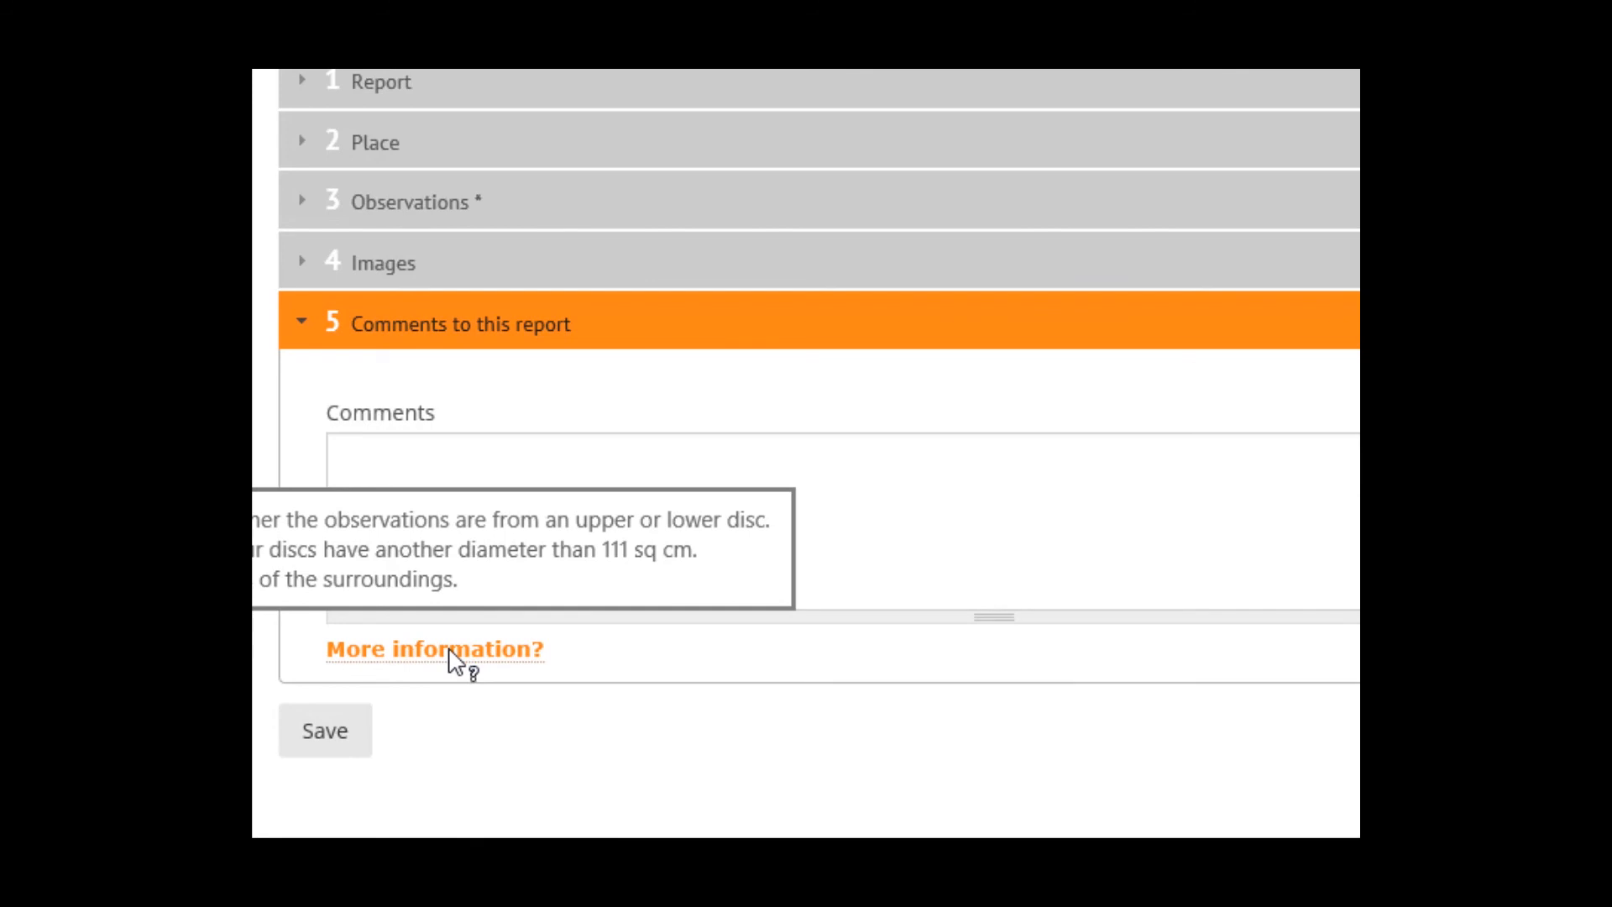
{"action": "mouse_move", "coordinate": [455, 658]}
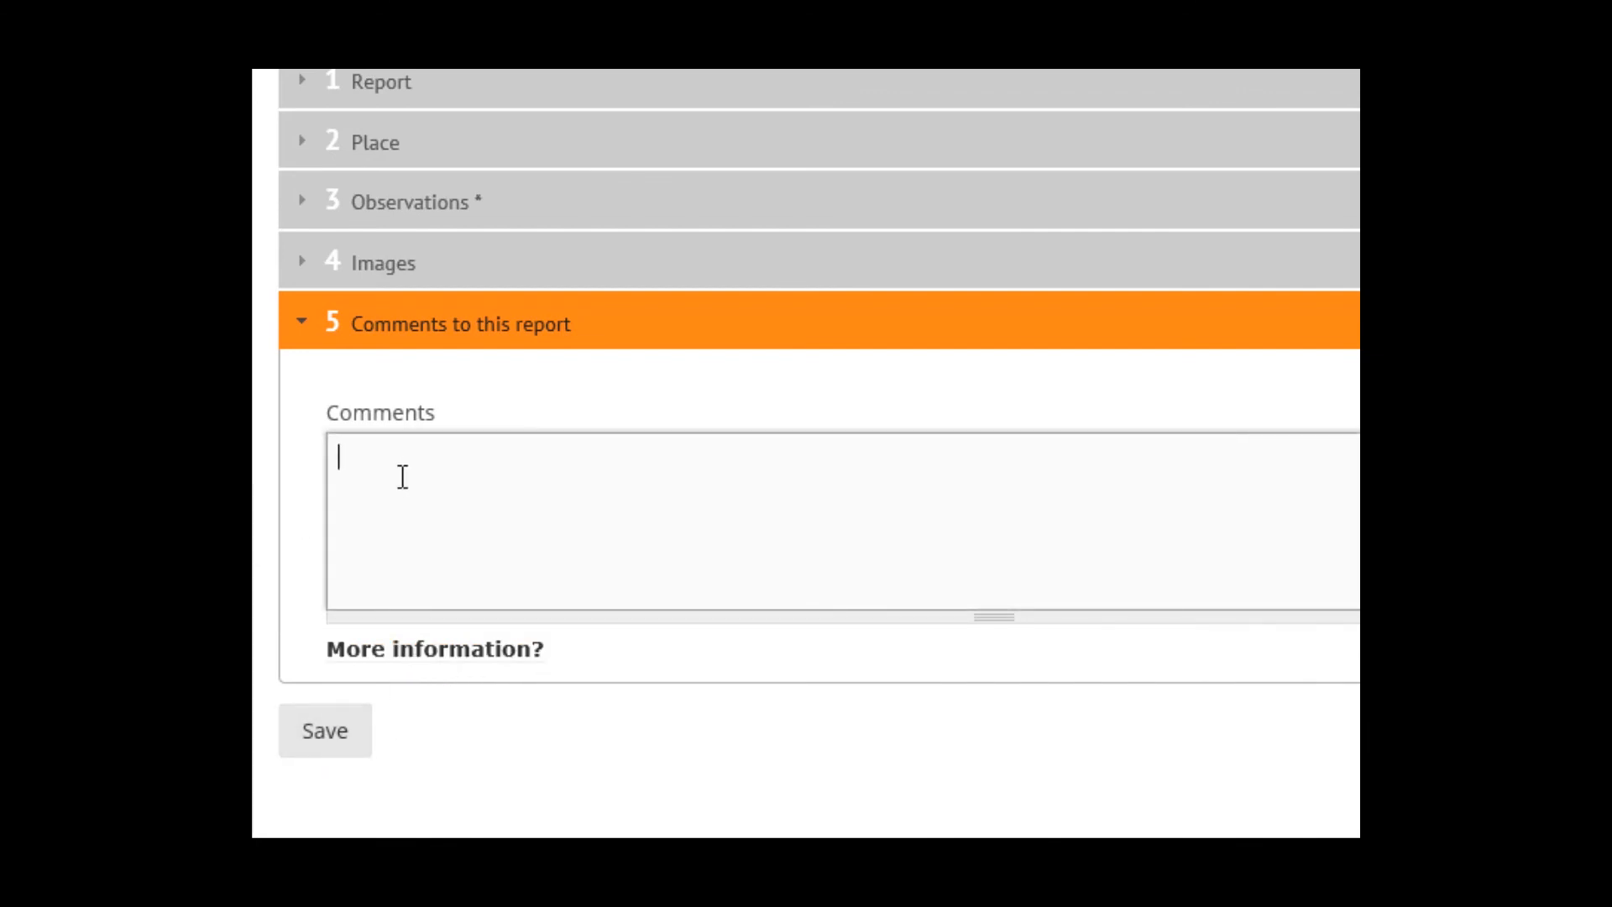
Step: Enter 'Lower disc' as the report comment
{"action": "type", "text": "Lower disc"}
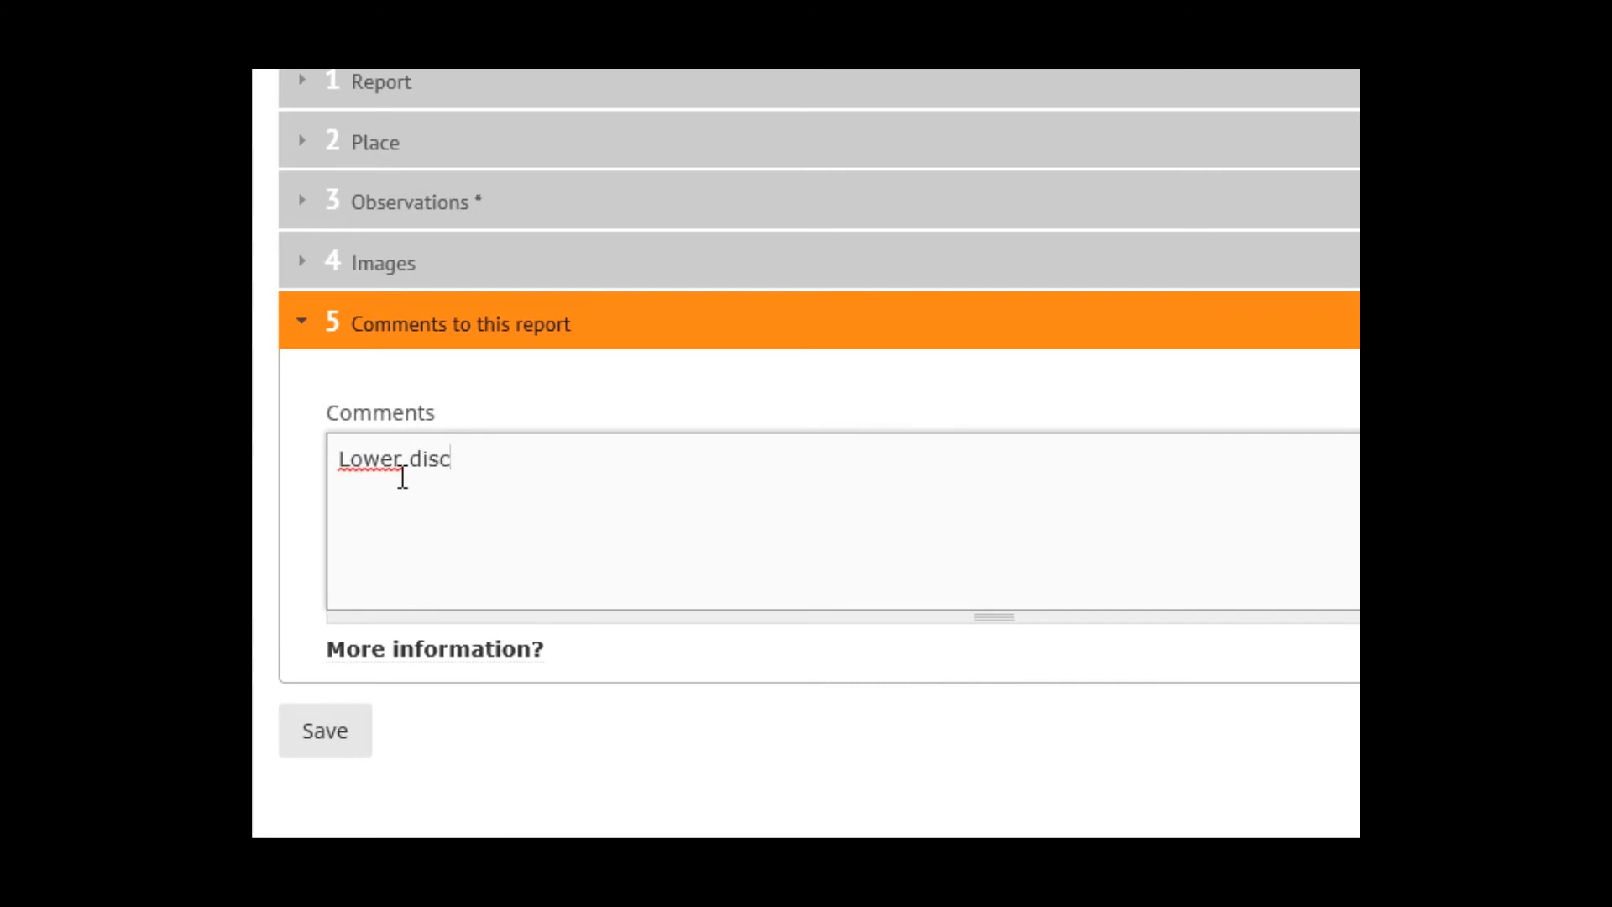
{"action": "scroll", "scroll_direction": "up", "scroll_amount": 3}
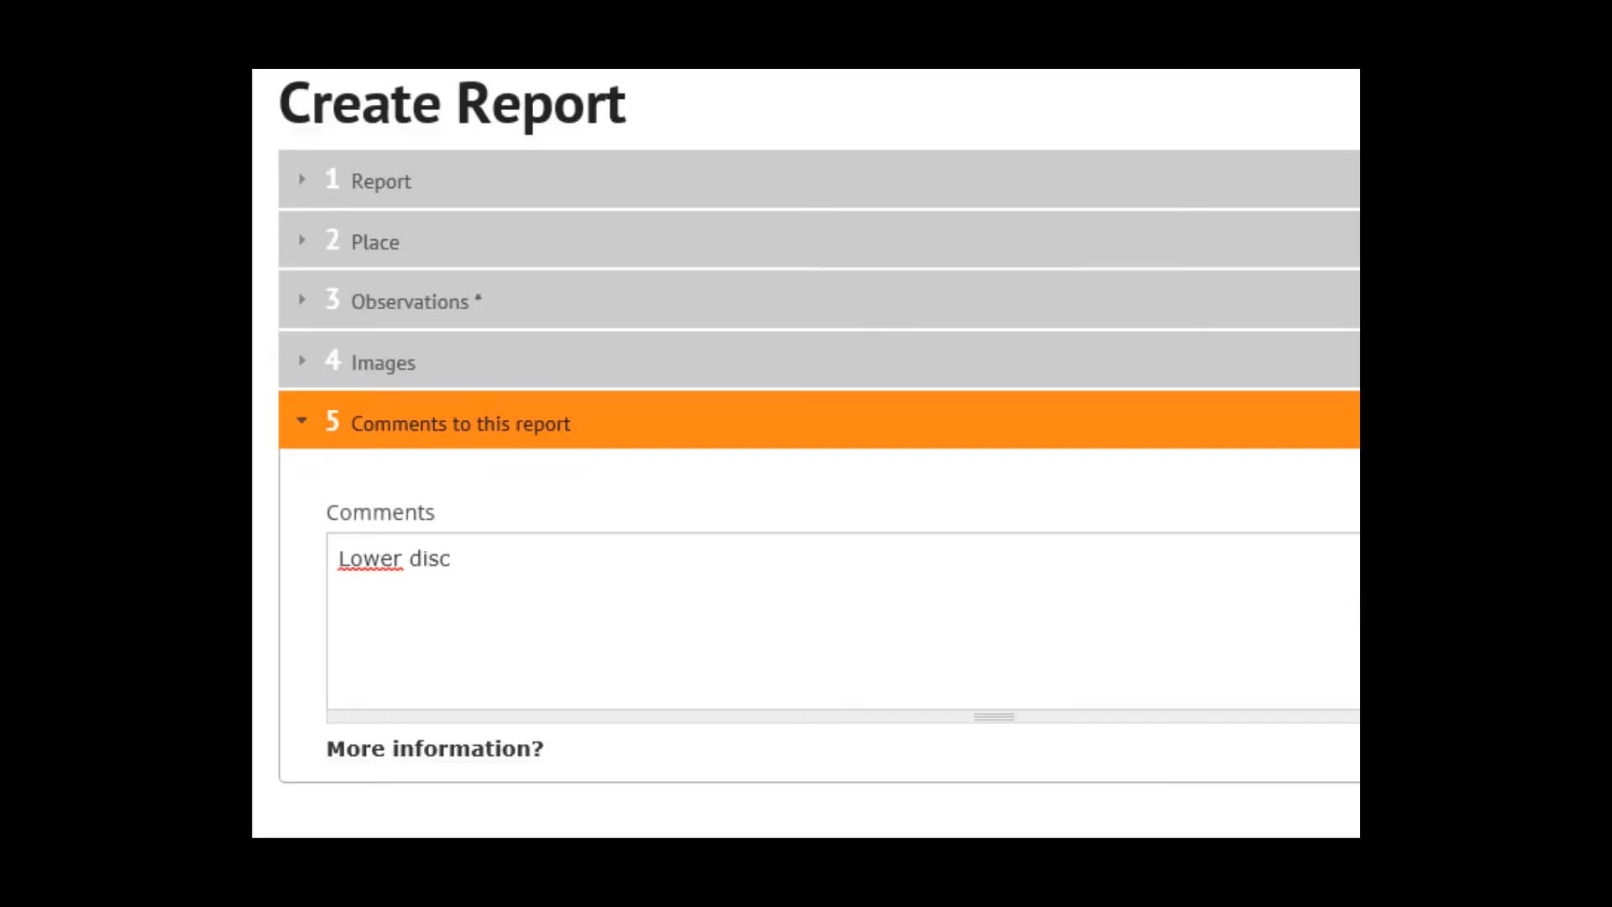